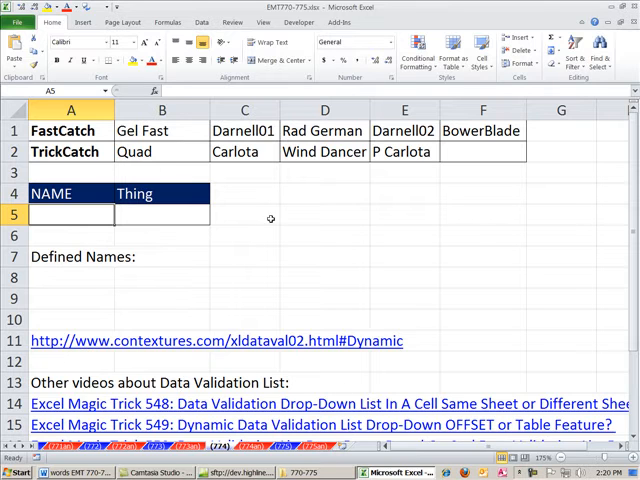
{"action": "mouse_move", "coordinate": [196, 278]}
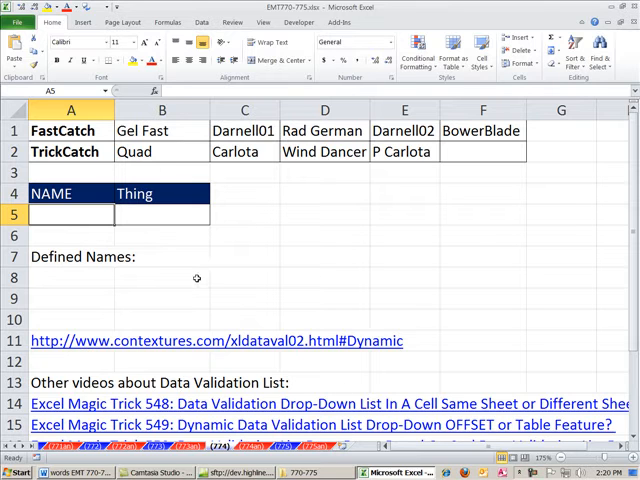
{"action": "mouse_move", "coordinate": [200, 276]}
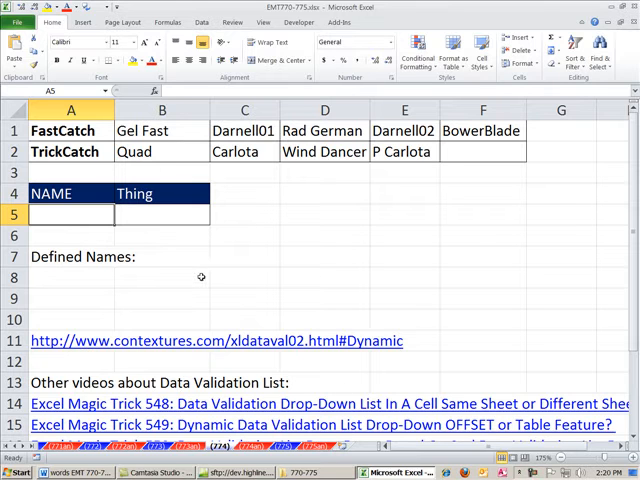
Review the boomerang table, selecting cell B5 and the first boomerang row
{"action": "scroll", "scroll_direction": "down", "scroll_amount": 3}
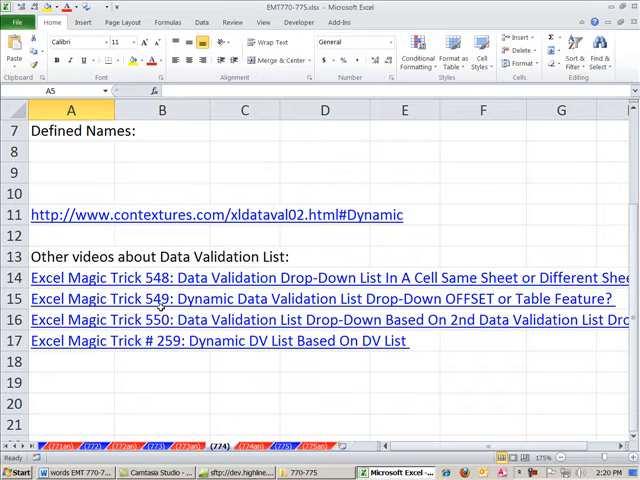
{"action": "mouse_move", "coordinate": [200, 320]}
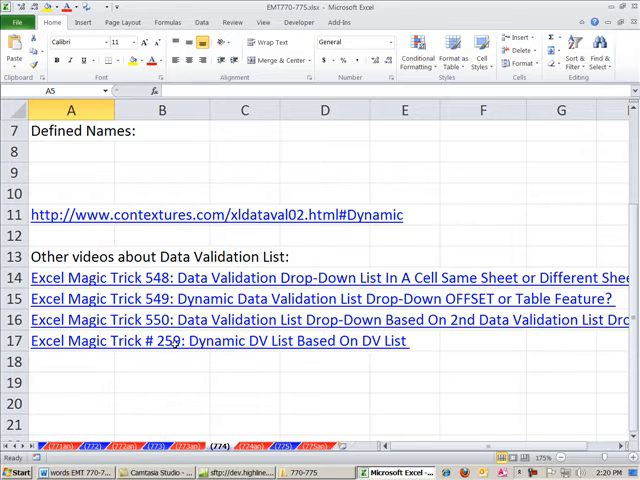
{"action": "mouse_move", "coordinate": [308, 356]}
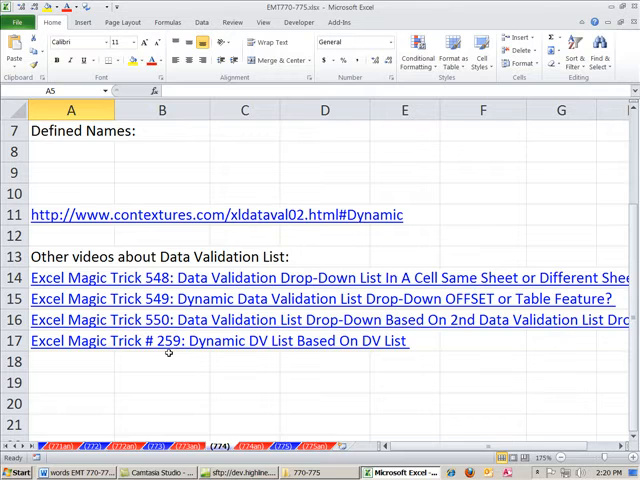
{"action": "scroll", "scroll_direction": "down", "scroll_amount": 3}
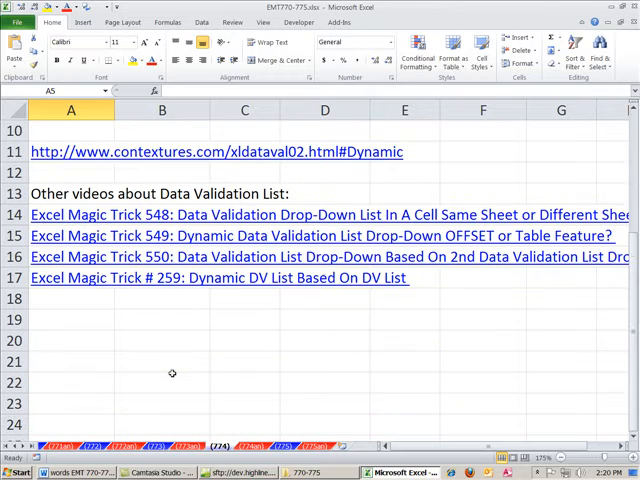
{"action": "scroll", "scroll_direction": "up", "scroll_amount": 3}
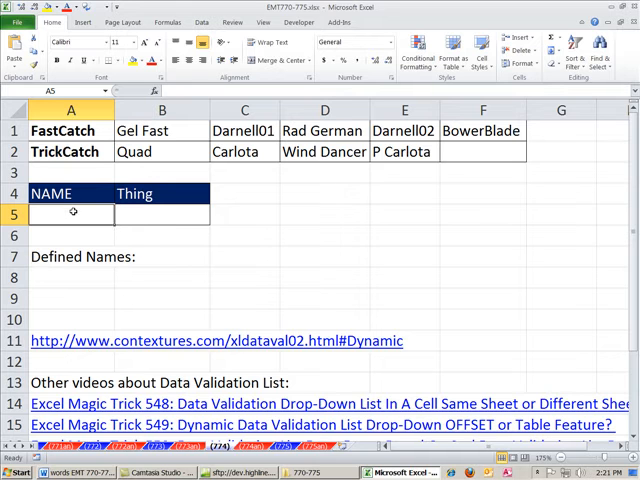
{"action": "mouse_move", "coordinate": [104, 256]}
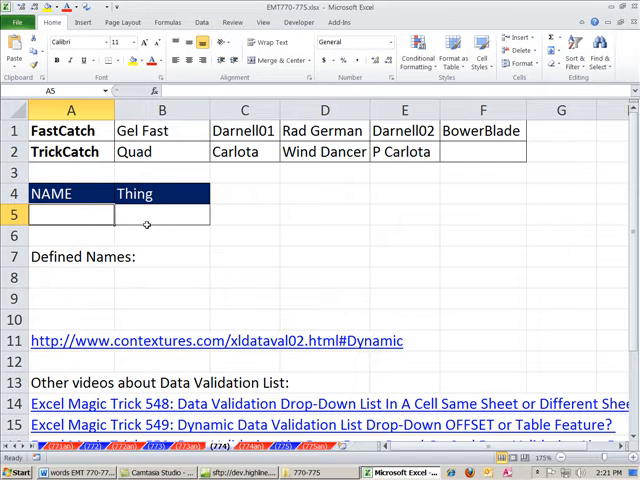
{"action": "left_click", "coordinate": [160, 214]}
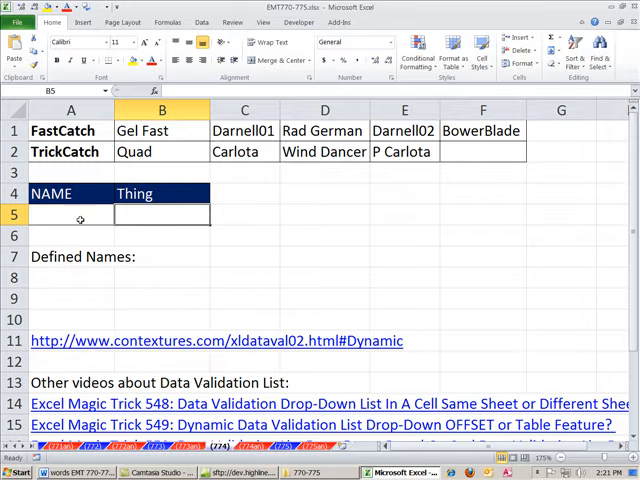
{"action": "scroll", "scroll_direction": "down", "scroll_amount": 3}
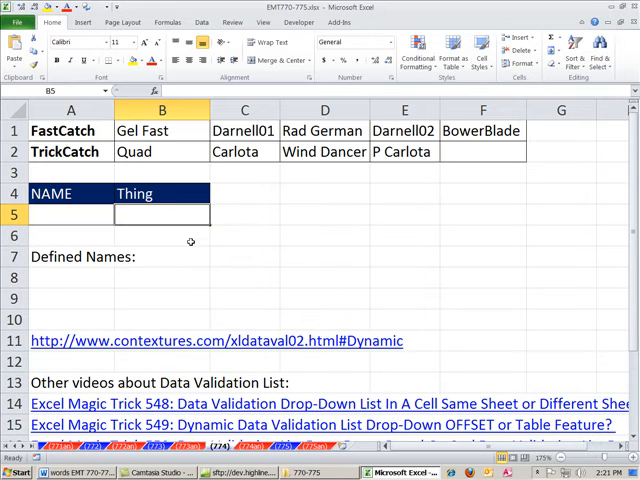
{"action": "mouse_move", "coordinate": [248, 200]}
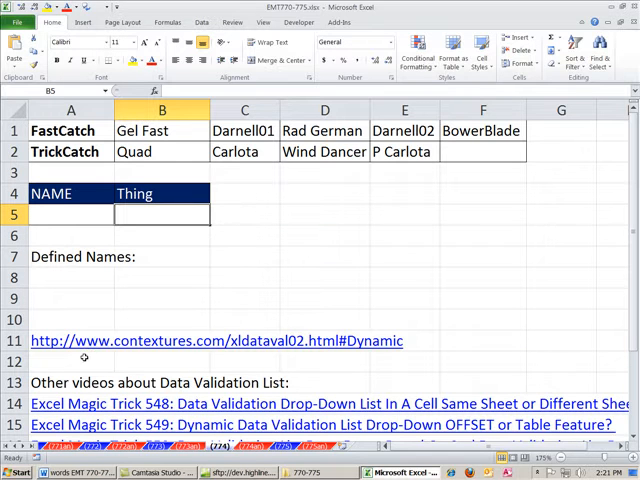
{"action": "mouse_move", "coordinate": [64, 340]}
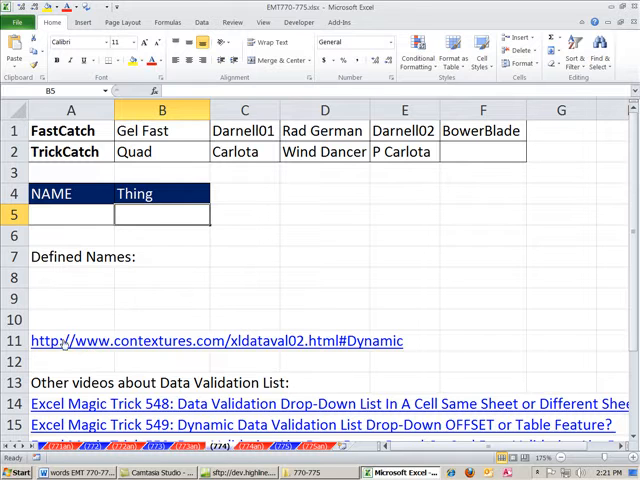
{"action": "mouse_move", "coordinate": [184, 360]}
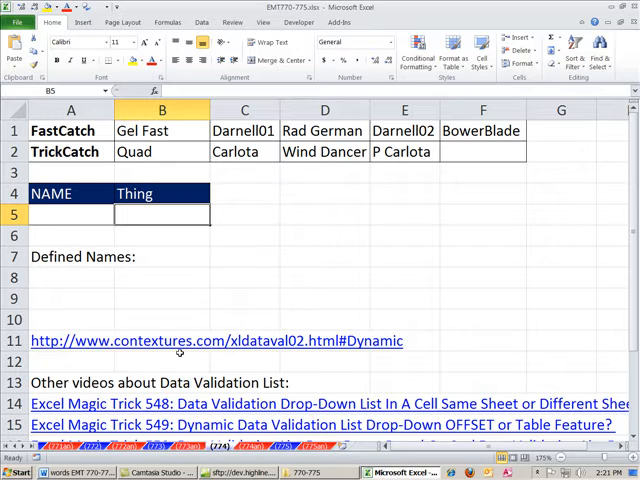
{"action": "mouse_move", "coordinate": [104, 220]}
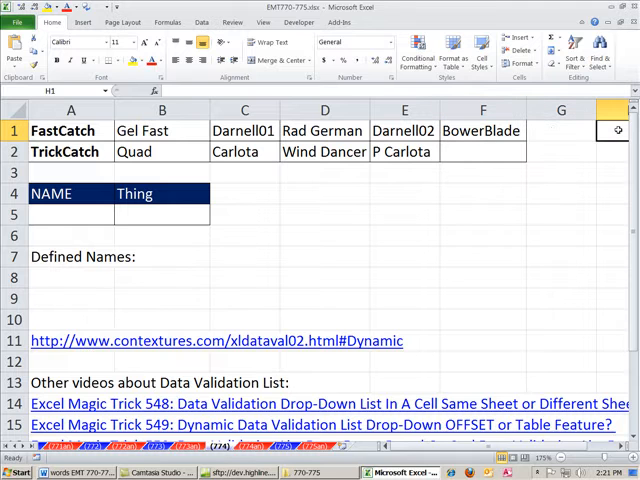
{"action": "left_click_drag", "start_coordinate": [160, 132], "coordinate": [484, 132]}
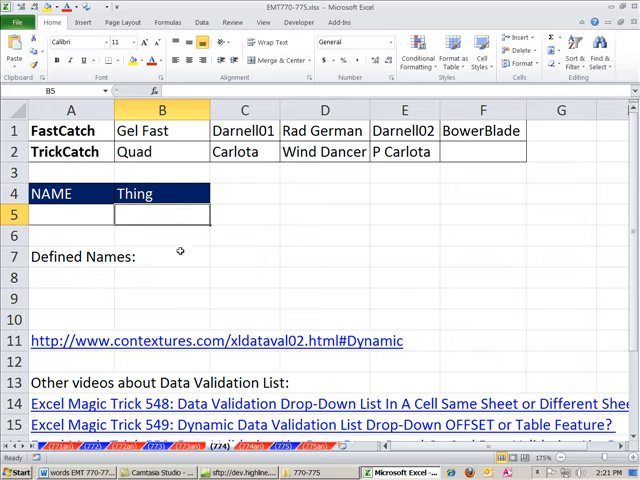
{"action": "mouse_move", "coordinate": [180, 316]}
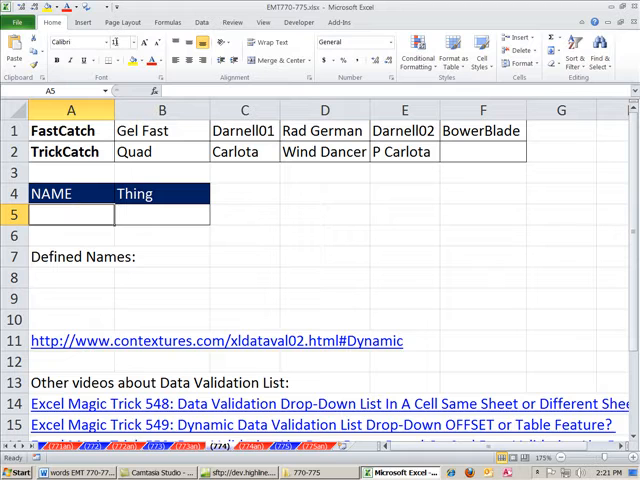
Restrict A5 to a list of FastCatch and TrickCatch via Data Validation, then choose TrickCatch
{"action": "left_click", "coordinate": [200, 20]}
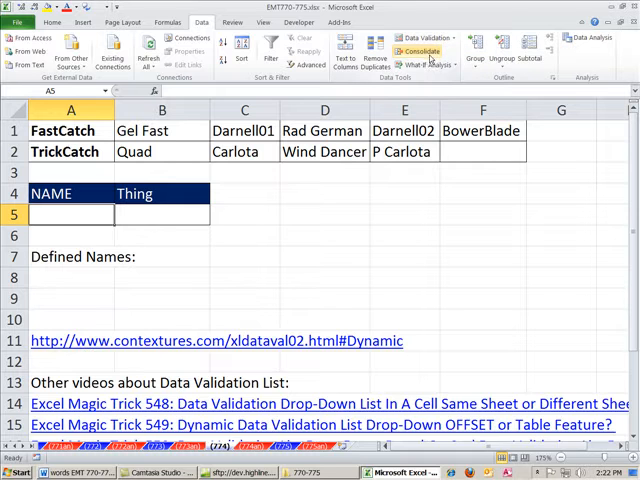
{"action": "left_click", "coordinate": [420, 36]}
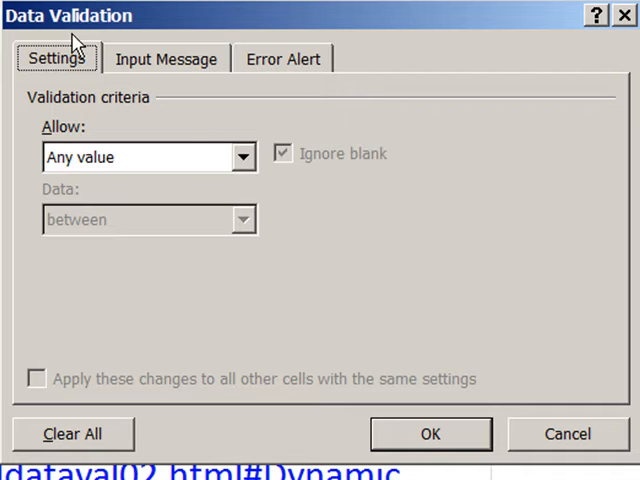
{"action": "left_click", "coordinate": [244, 156]}
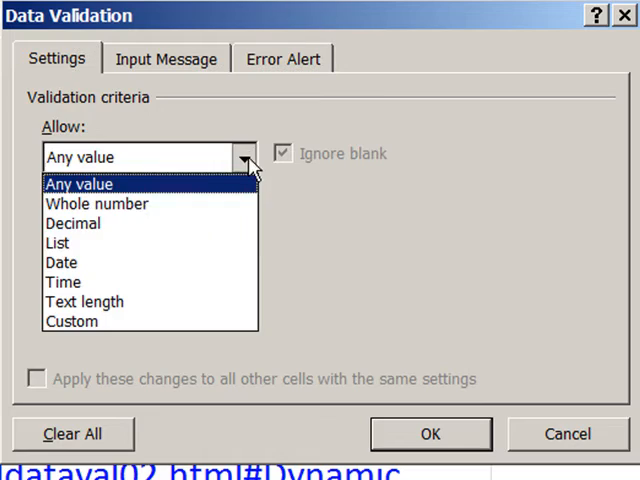
{"action": "left_click", "coordinate": [56, 242]}
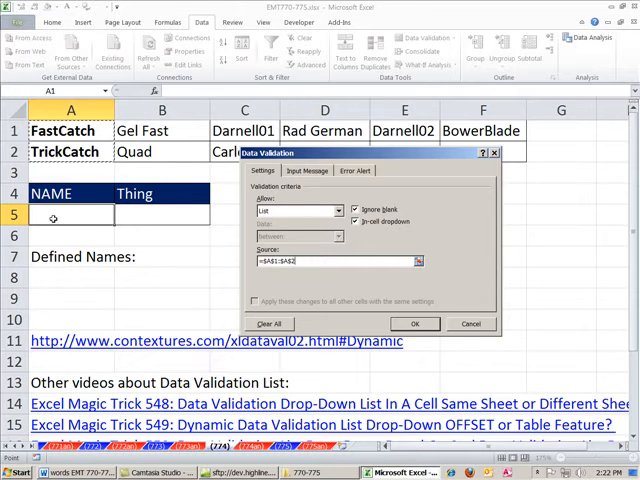
{"action": "mouse_move", "coordinate": [384, 228]}
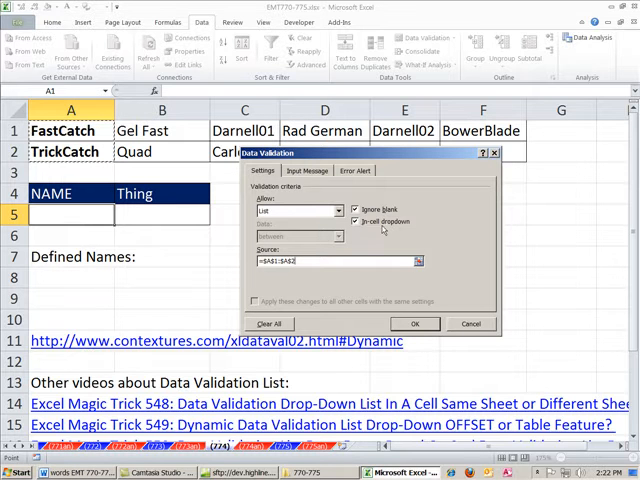
{"action": "left_click", "coordinate": [414, 324]}
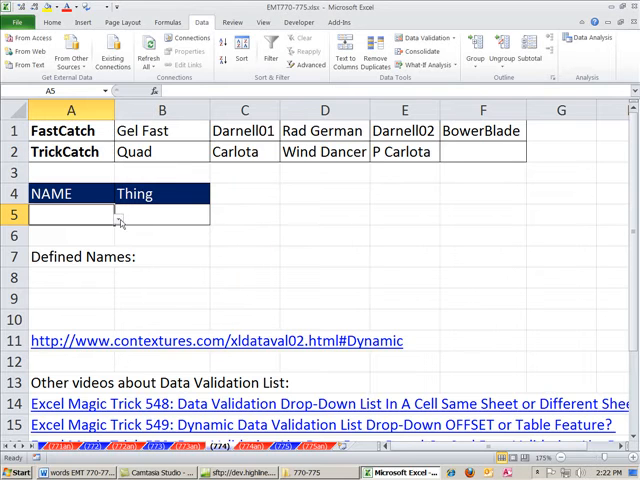
{"action": "left_click", "coordinate": [116, 214]}
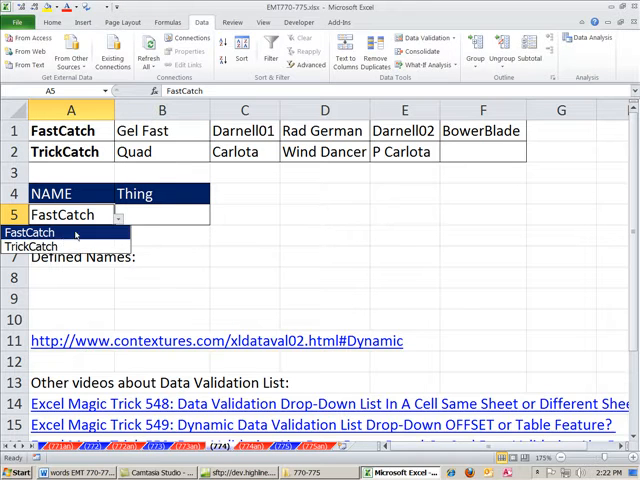
{"action": "left_click", "coordinate": [44, 246]}
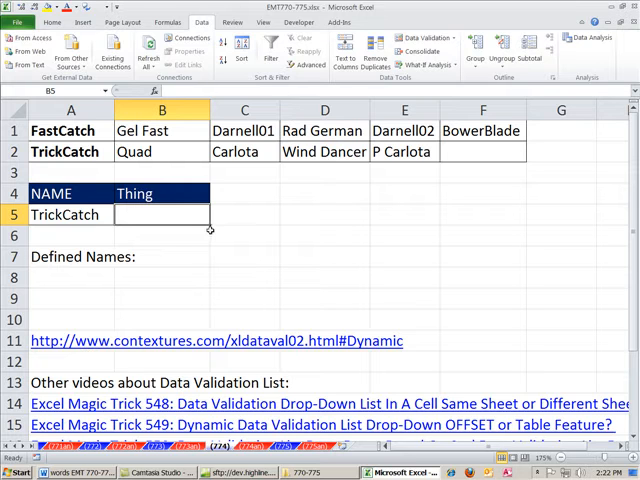
{"action": "mouse_move", "coordinate": [212, 244]}
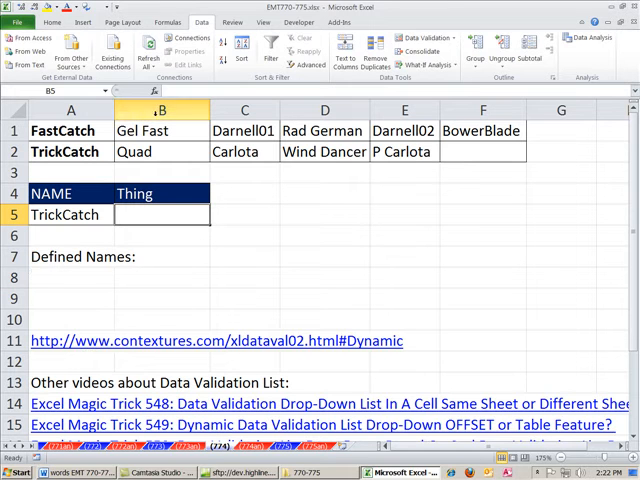
Select the boomerang rows and uncheck Top row so names come only from the left column
{"action": "left_click", "coordinate": [156, 132]}
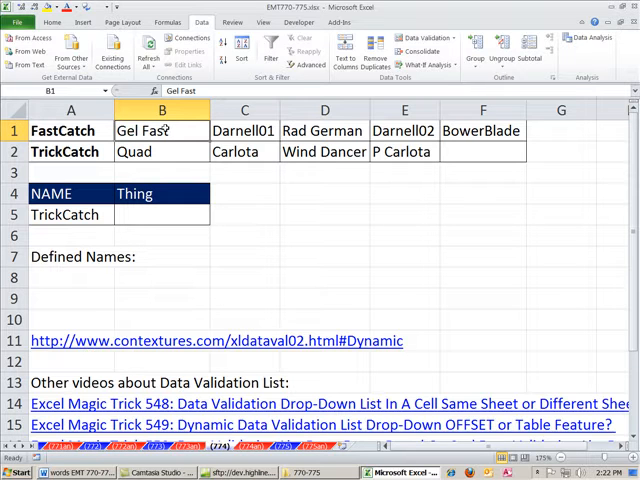
{"action": "left_click", "coordinate": [160, 152]}
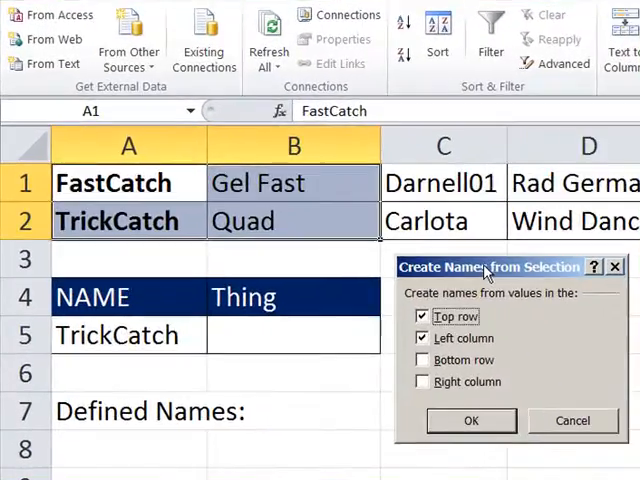
{"action": "left_click", "coordinate": [422, 316]}
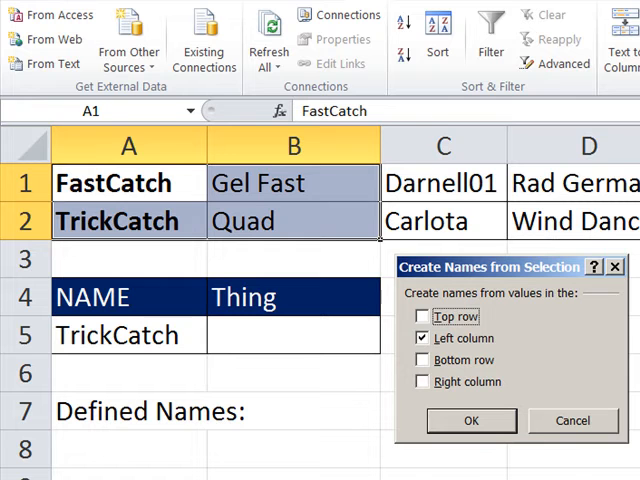
{"action": "mouse_move", "coordinate": [136, 190]}
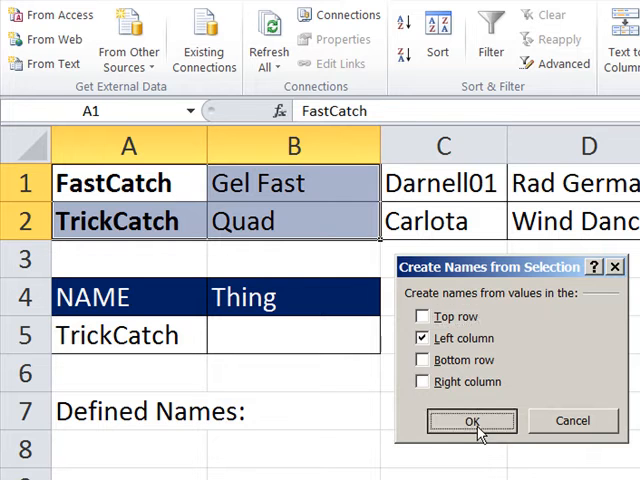
Create the FastCatch and TrickCatch names and select each in the Name Box to verify its cells
{"action": "left_click", "coordinate": [472, 420]}
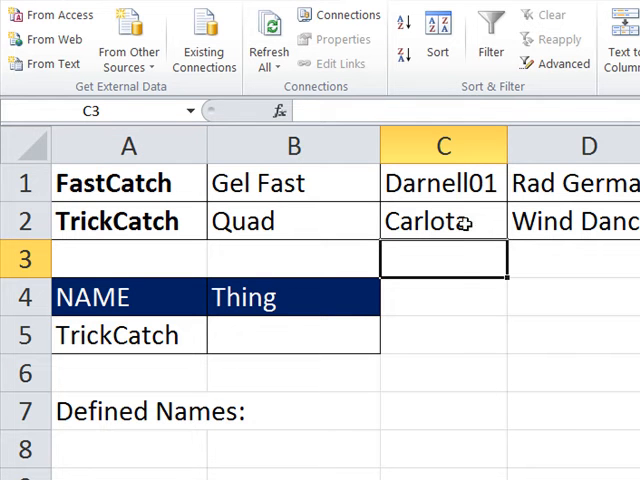
{"action": "left_click", "coordinate": [188, 110]}
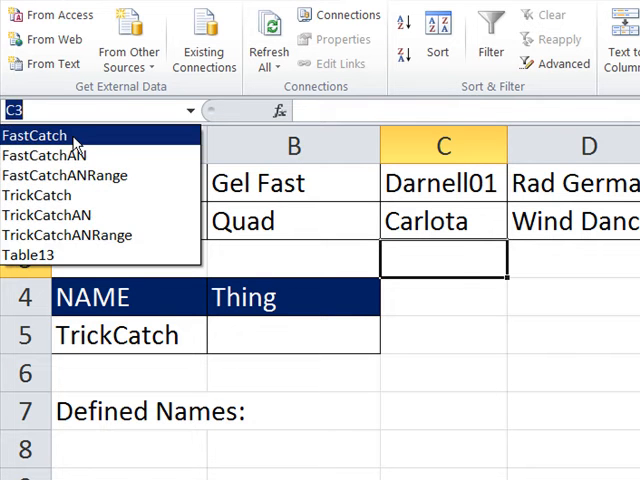
{"action": "left_click", "coordinate": [34, 136]}
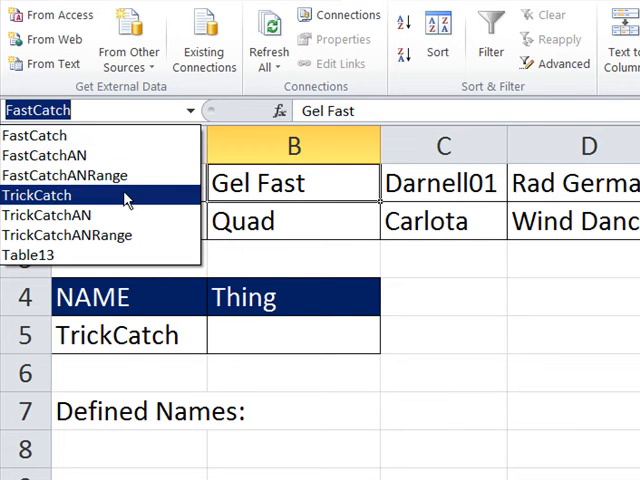
{"action": "left_click", "coordinate": [36, 196]}
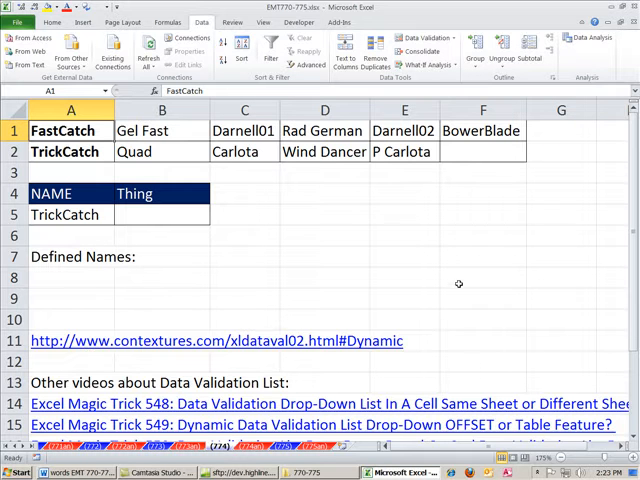
{"action": "left_click", "coordinate": [160, 132]}
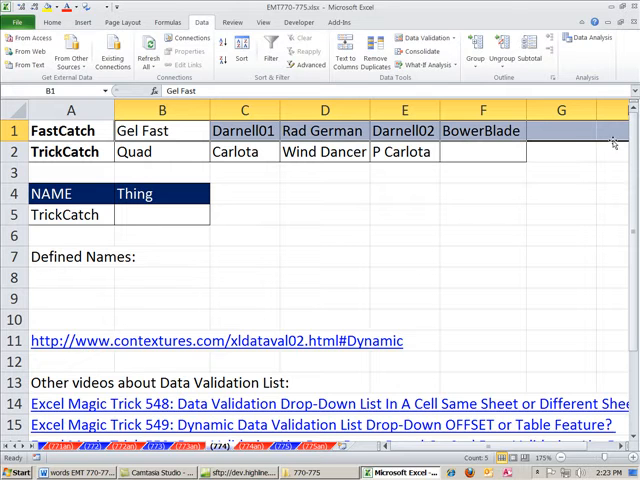
{"action": "scroll", "scroll_direction": "right", "scroll_amount": 3}
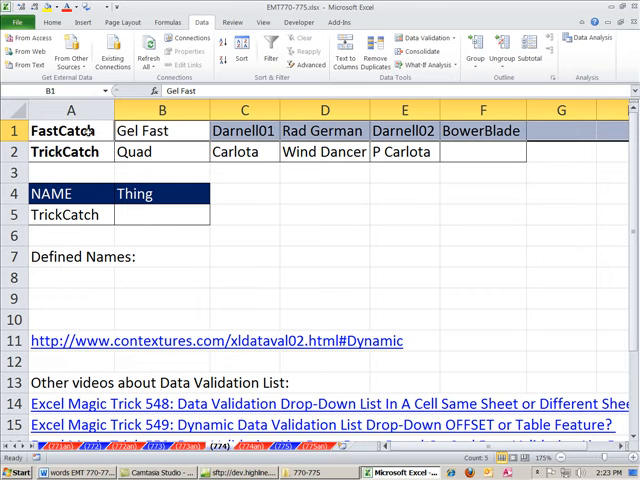
Name the FastCatch boomerang row FastCatchRange and the TrickCatch row TrickCatchRange in the Name Box
{"action": "left_click", "coordinate": [64, 132]}
{"action": "type", "text": "FastCatch"}
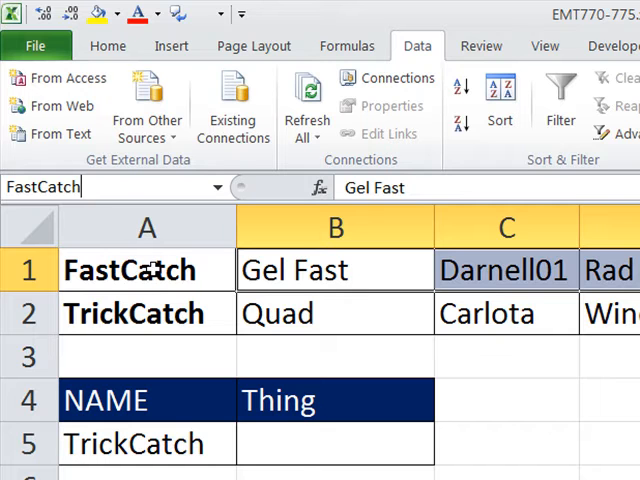
{"action": "type", "text": "Range"}
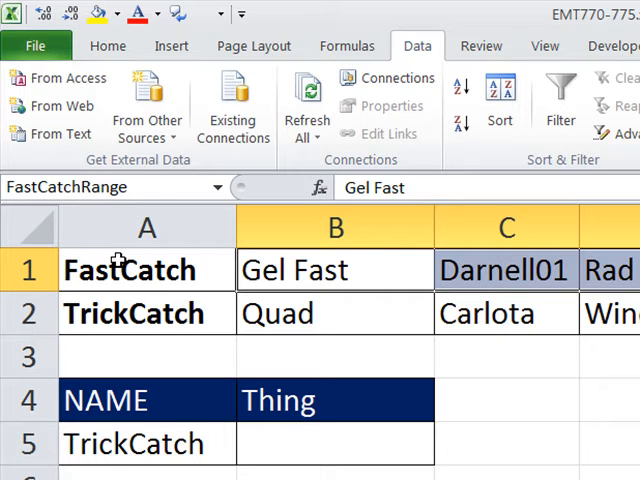
{"action": "double_click", "coordinate": [132, 312]}
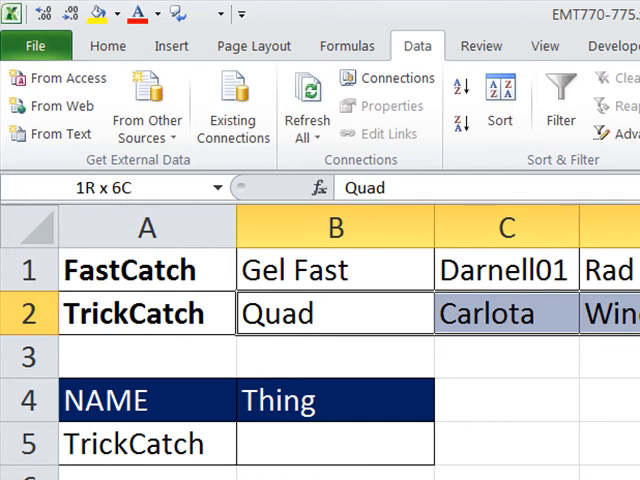
{"action": "scroll", "scroll_direction": "right", "scroll_amount": 3}
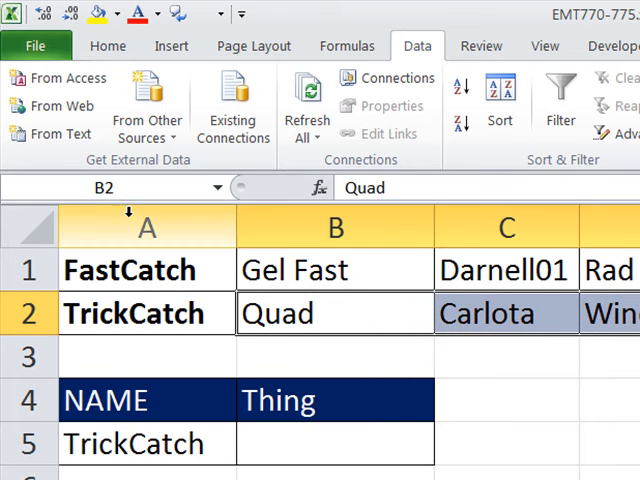
{"action": "type", "text": "TrickCatch"}
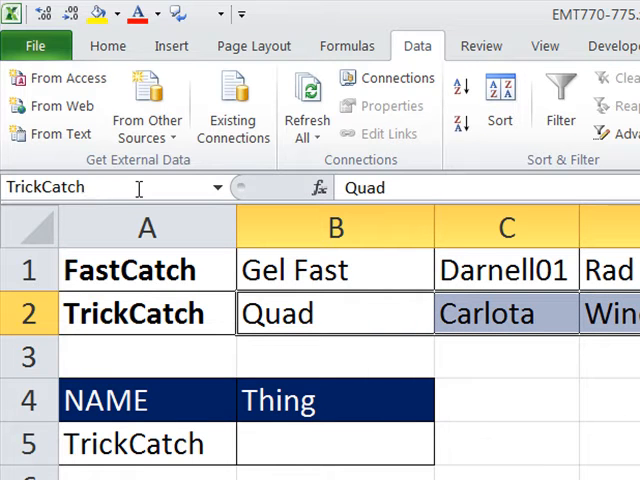
{"action": "type", "text": "Range"}
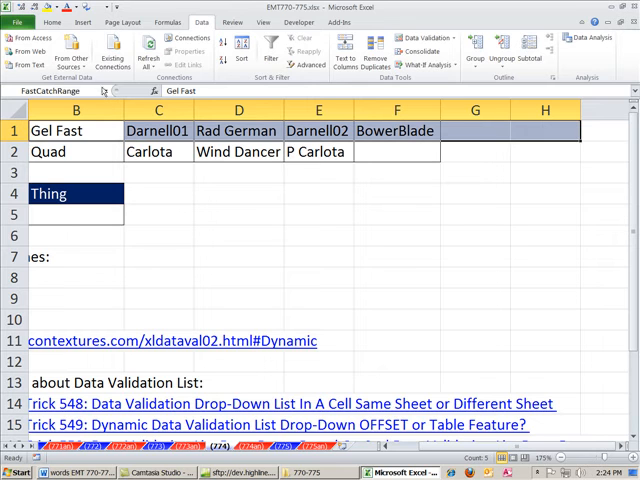
{"action": "left_click", "coordinate": [104, 92]}
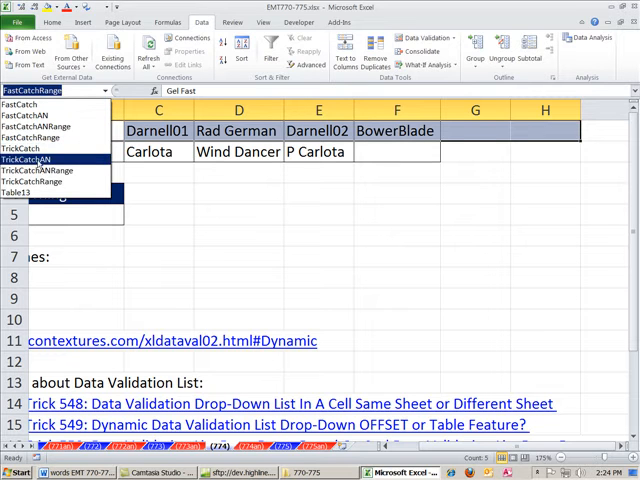
{"action": "mouse_move", "coordinate": [40, 186]}
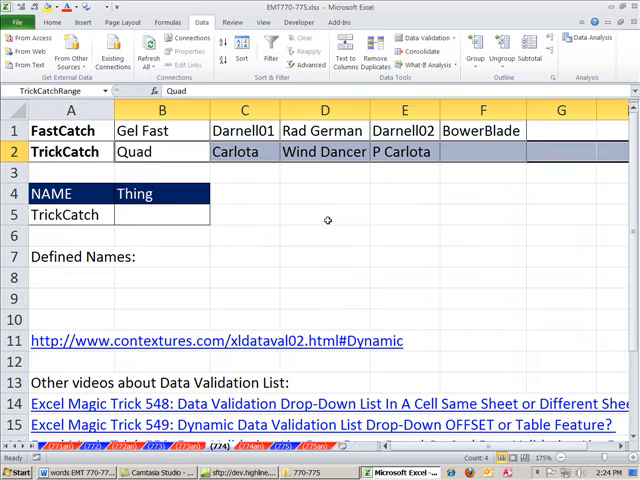
{"action": "left_click", "coordinate": [160, 216]}
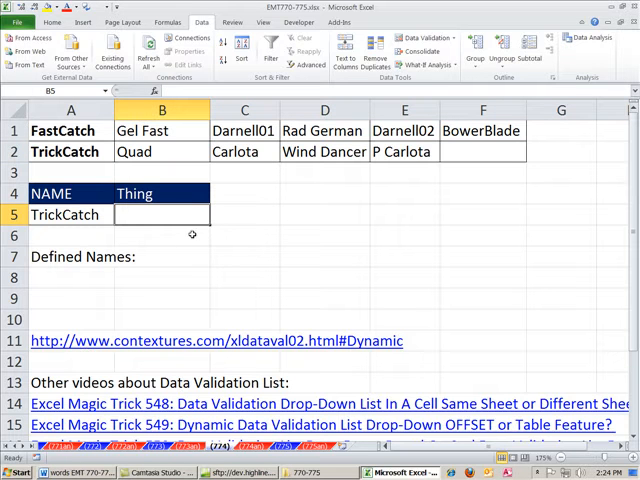
Check the event in A5 and cell B5, then begin =OFFSET( in C5
{"action": "left_click", "coordinate": [68, 214]}
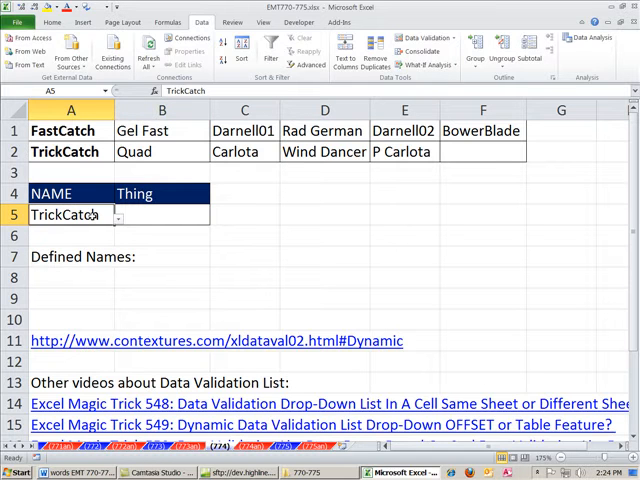
{"action": "left_click", "coordinate": [162, 216]}
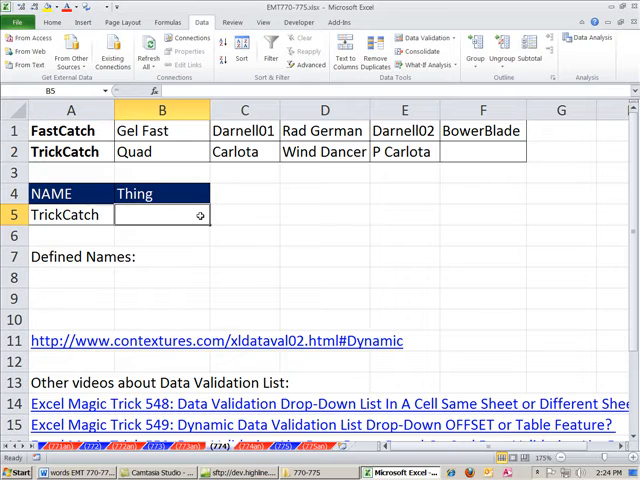
{"action": "mouse_move", "coordinate": [236, 220]}
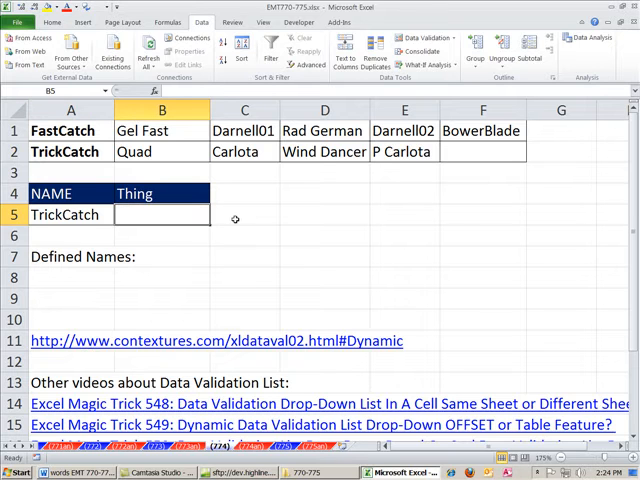
{"action": "left_click", "coordinate": [244, 214]}
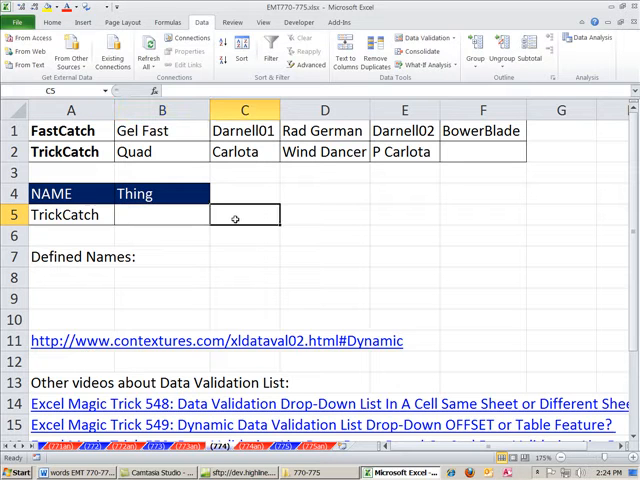
{"action": "type", "text": "=of"}
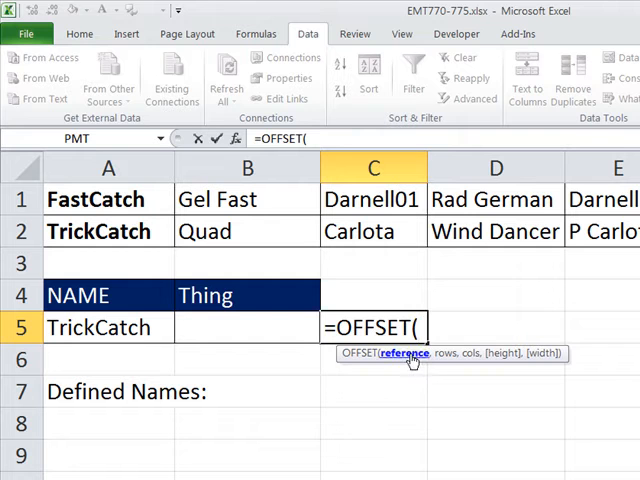
{"action": "mouse_move", "coordinate": [402, 364]}
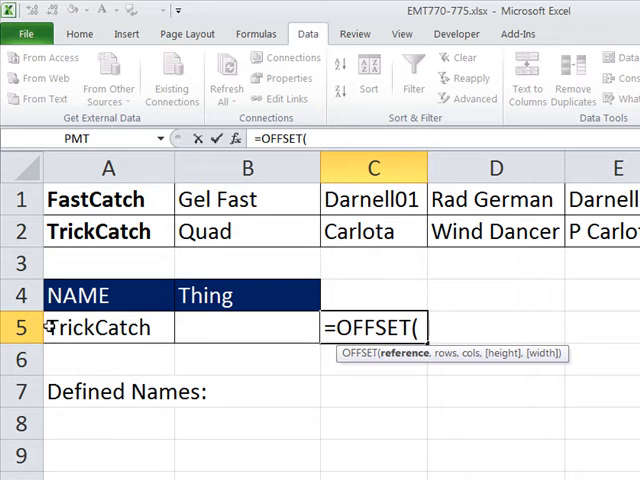
{"action": "mouse_move", "coordinate": [234, 200]}
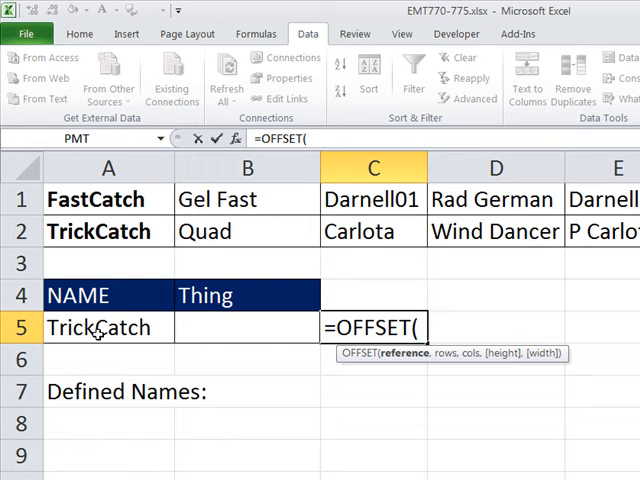
Nest INDIRECT(A5 inside OFFSET in C5 and lock the reference as $A$5 with F4
{"action": "left_click", "coordinate": [108, 328]}
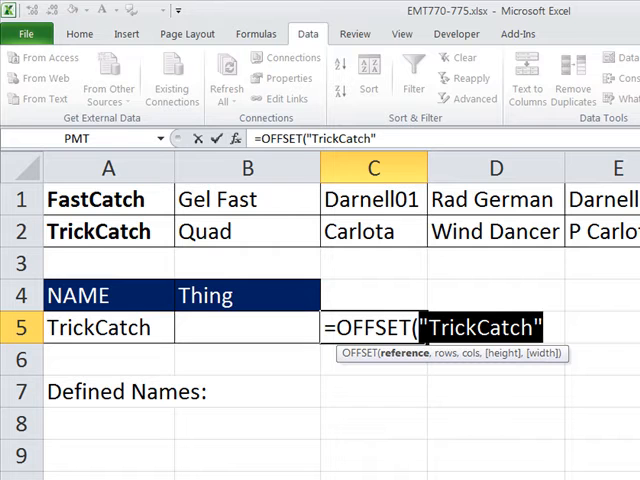
{"action": "key", "text": "Ctrl+z"}
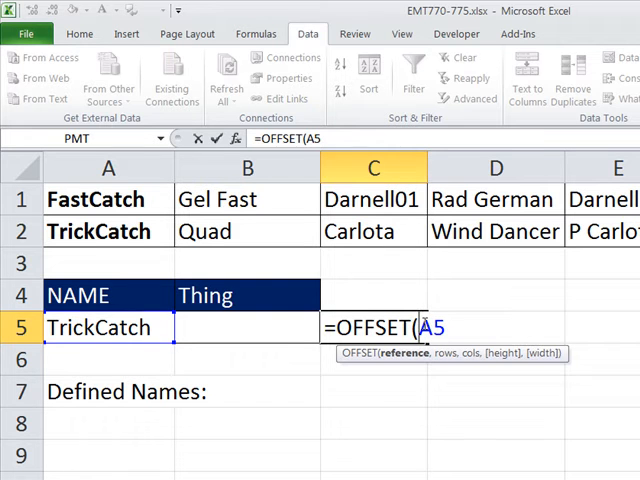
{"action": "type", "text": "in"}
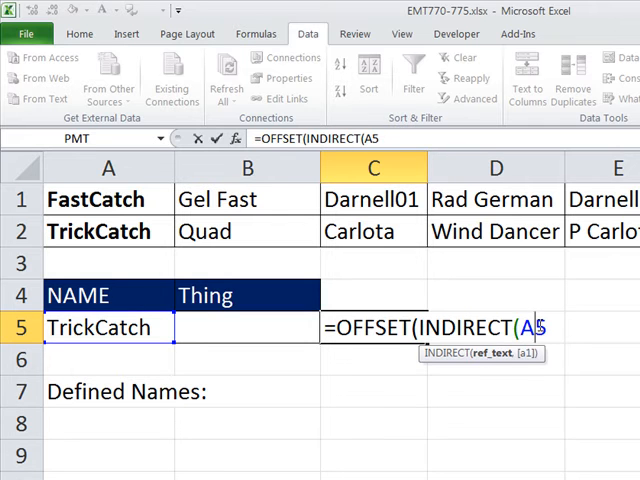
{"action": "key", "text": "F4"}
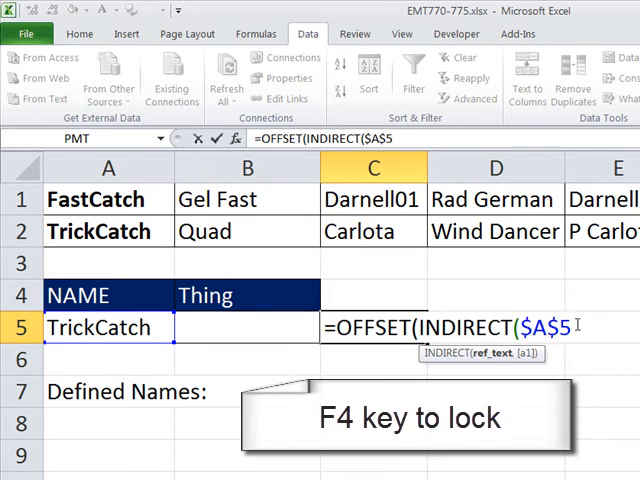
{"action": "key", "text": "F4"}
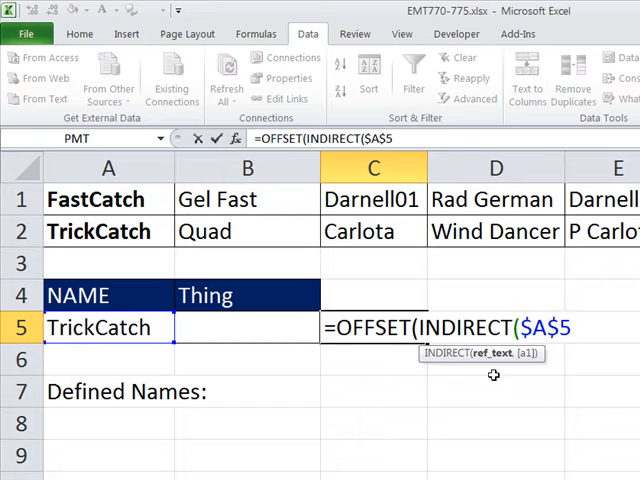
{"action": "mouse_move", "coordinate": [496, 352]}
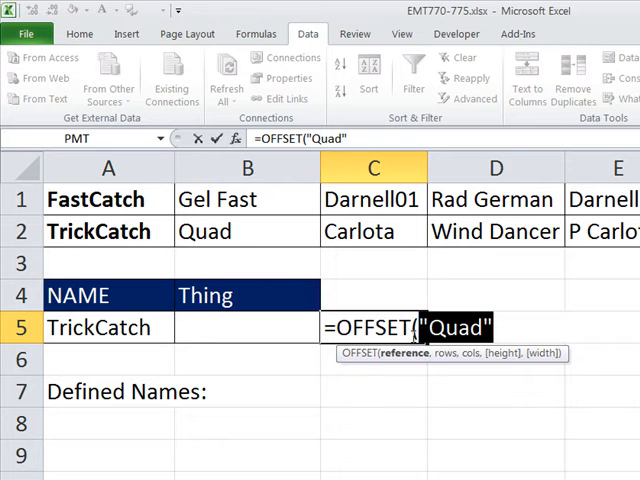
{"action": "mouse_move", "coordinate": [500, 350]}
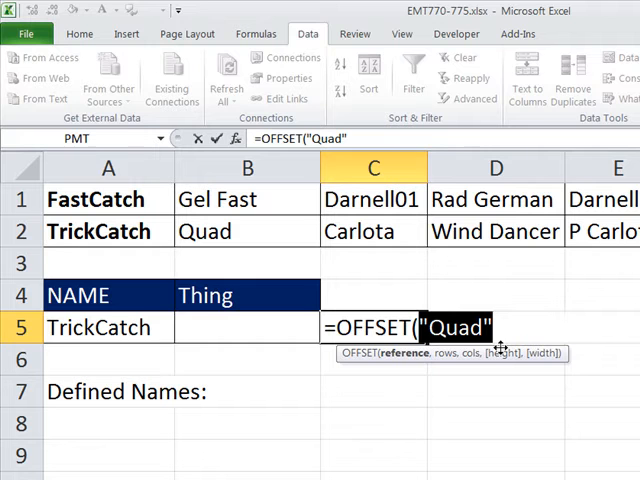
Retype INDIRECT($A$5) and add three commas to skip OFFSET's rows, cols and height arguments
{"action": "type", "text": "INDIRECT($A$5)"}
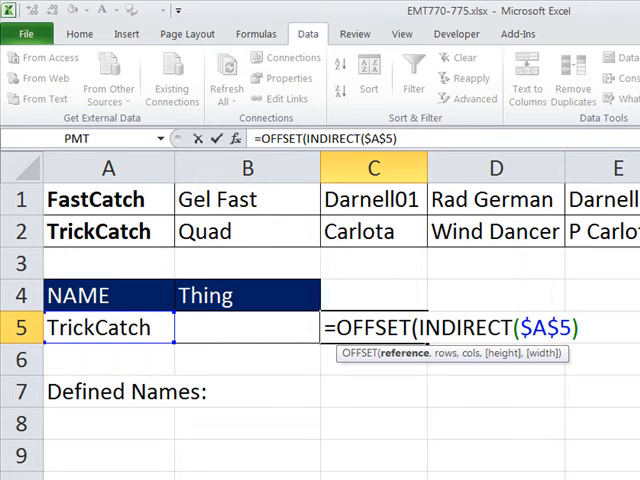
{"action": "mouse_move", "coordinate": [548, 280]}
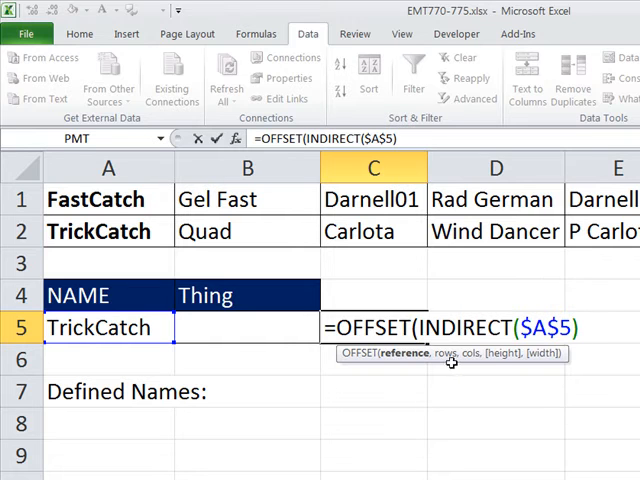
{"action": "type", "text": ","}
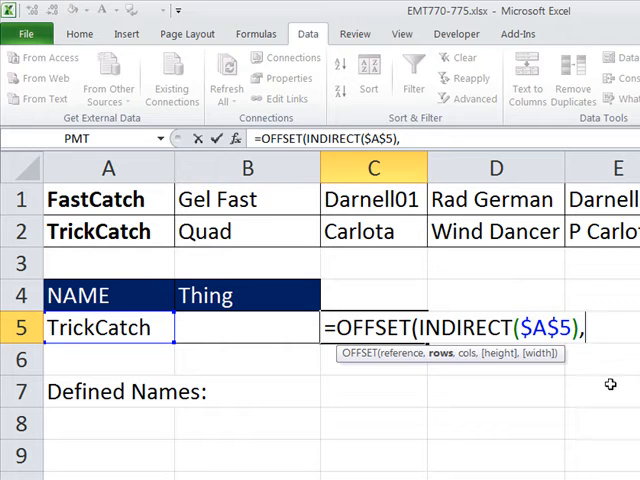
{"action": "type", "text": ","}
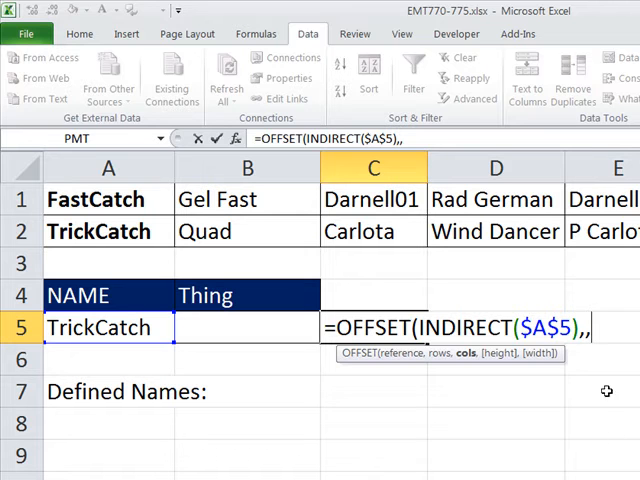
{"action": "mouse_move", "coordinate": [564, 348]}
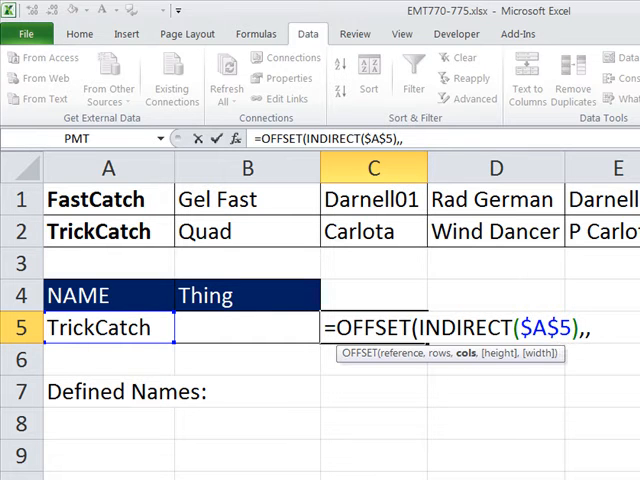
{"action": "mouse_move", "coordinate": [464, 360]}
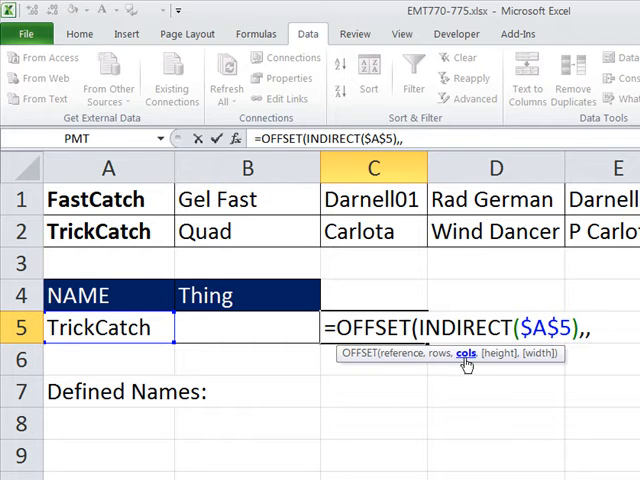
{"action": "mouse_move", "coordinate": [500, 384]}
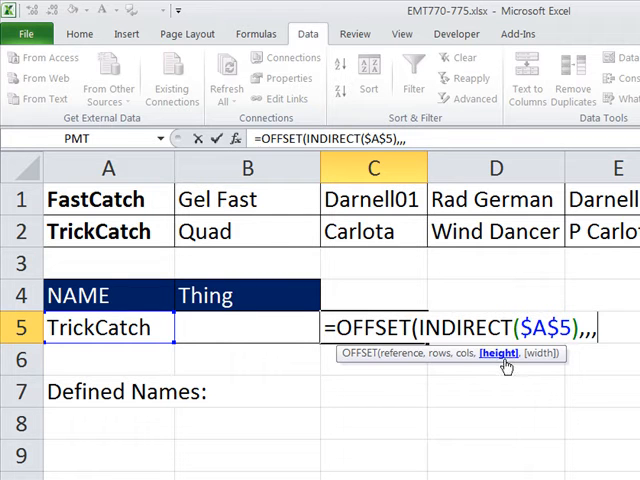
{"action": "type", "text": ","}
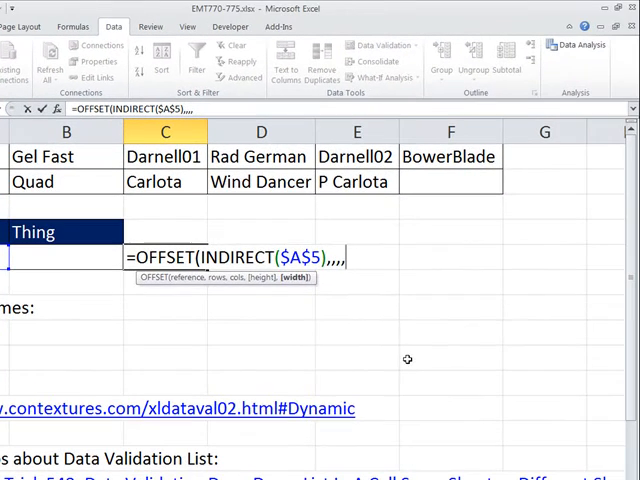
Start the width argument as counta($A$5&"Range" to build the TrickCatchRange name
{"action": "type", "text": "counta("}
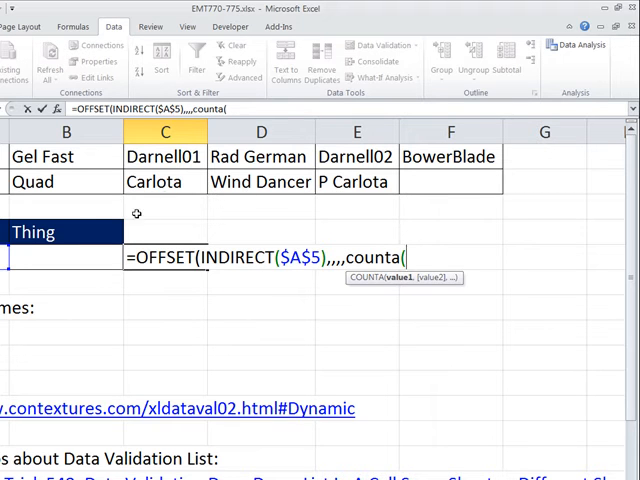
{"action": "mouse_move", "coordinate": [572, 160]}
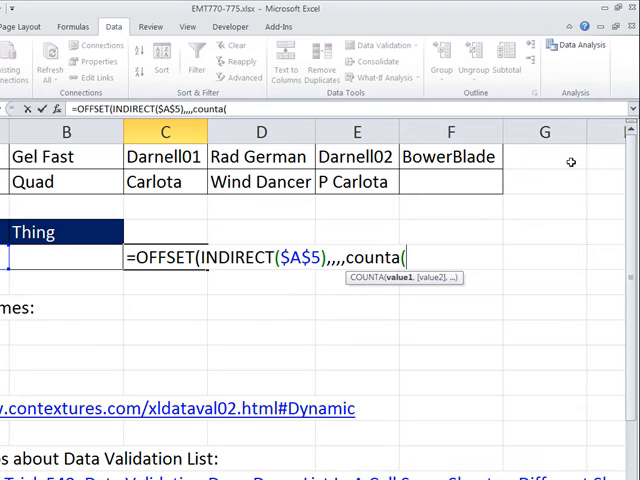
{"action": "mouse_move", "coordinate": [572, 168]}
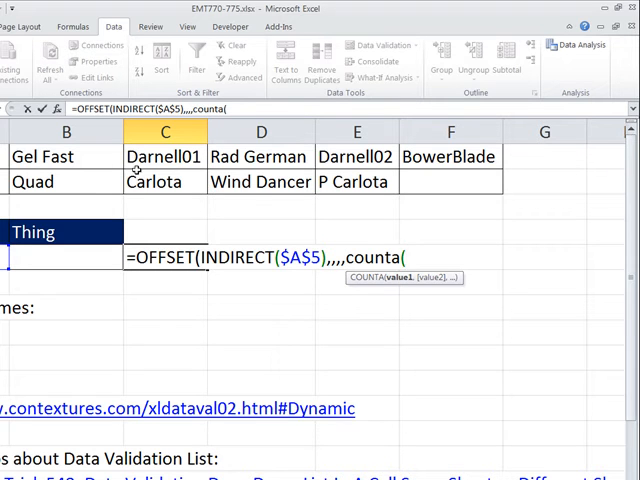
{"action": "mouse_move", "coordinate": [262, 156]}
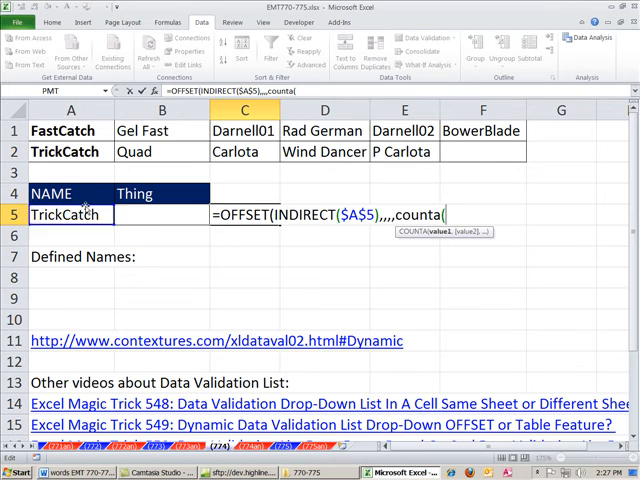
{"action": "type", "text": "$A$5"}
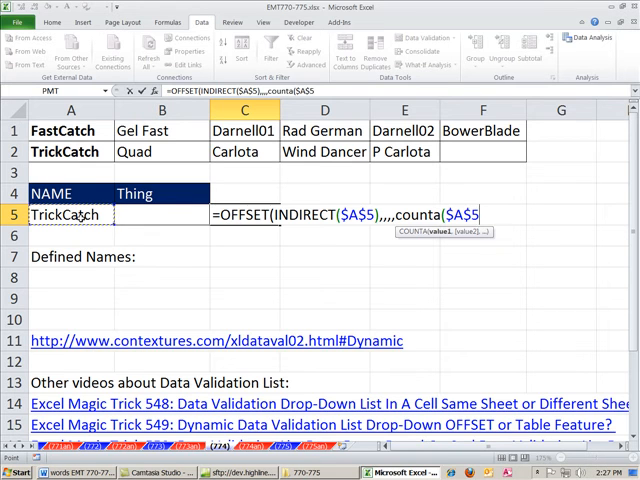
{"action": "type", "text": "&"}
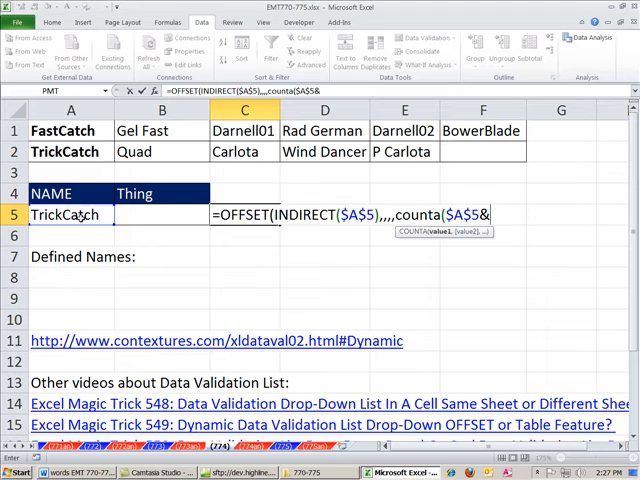
{"action": "type", "text": "\""}
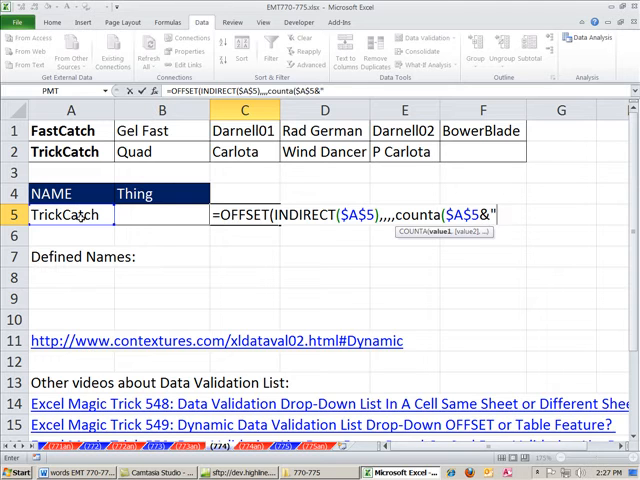
{"action": "type", "text": "Range"}
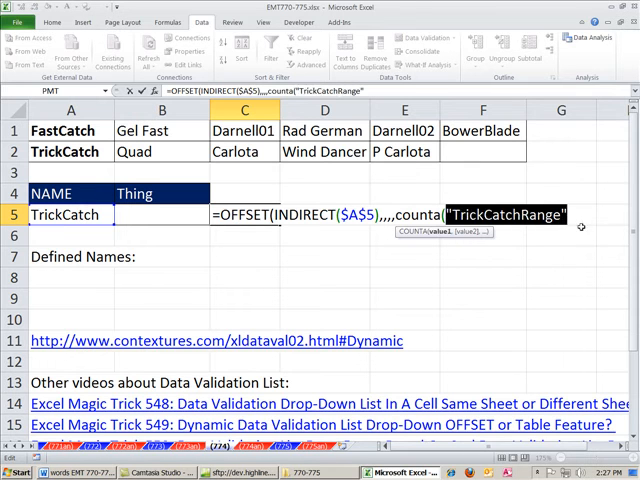
Wrap $A$5&"Range" in INDIRECT( so COUNTA counts the TrickCatchRange cells
{"action": "type", "text": "$A$5&\"Range\""}
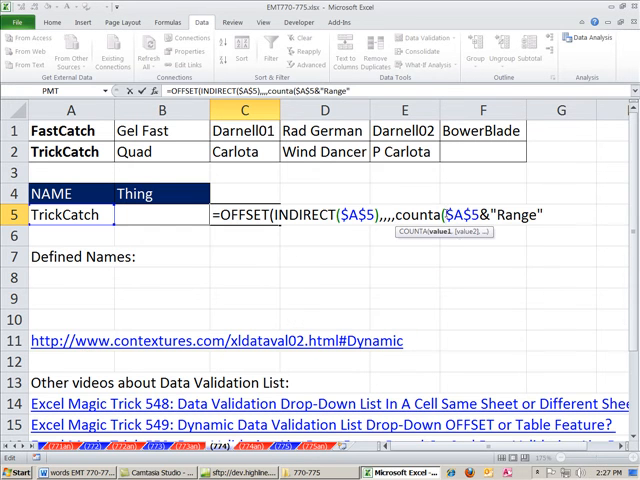
{"action": "type", "text": "in"}
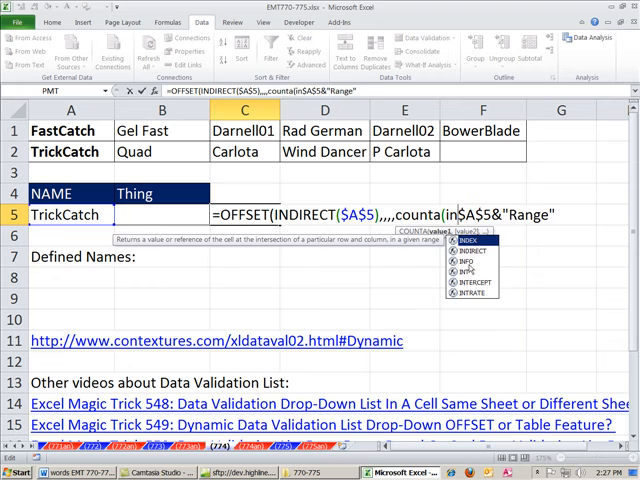
{"action": "type", "text": "INDIRECT("}
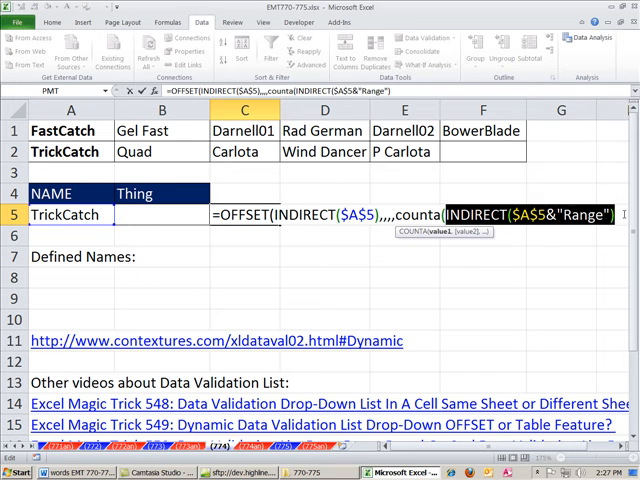
Complete =OFFSET(INDIRECT($A$5),,,COUNTA(INDIRECT($A$5&"Range"))) in C5, previewing with F9 that it lists Quad to P Carlota
{"action": "key", "text": "F9"}
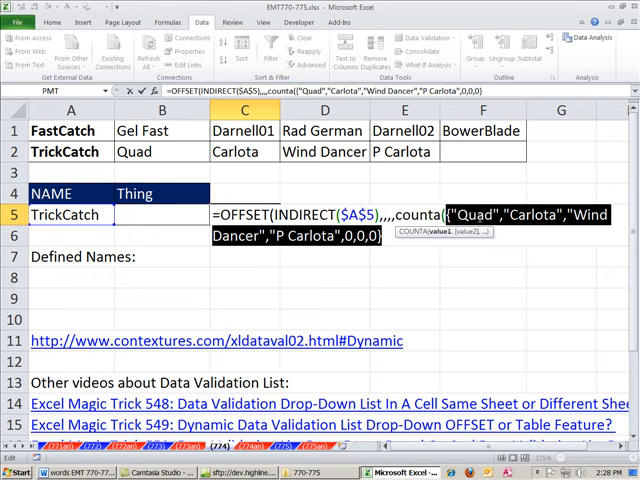
{"action": "type", "text": "INDIRECT($A$5&\"Range\"))"}
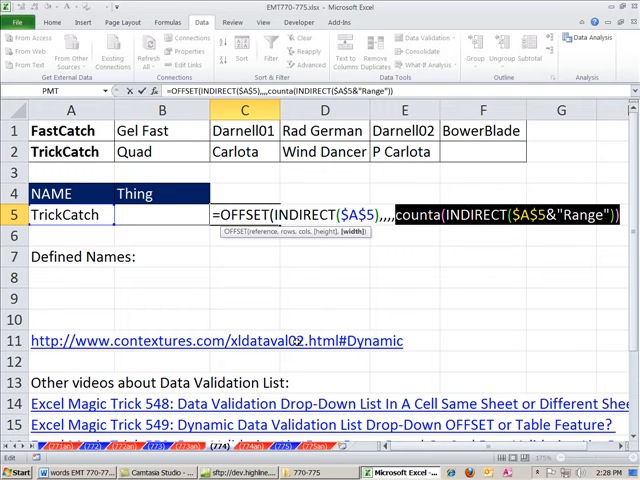
{"action": "type", "text": "4"}
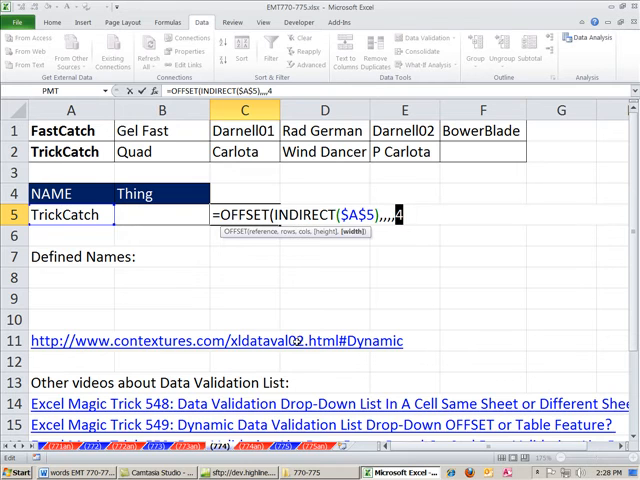
{"action": "type", "text": "counta(INDIRECT($A$5&\"Range\")))"}
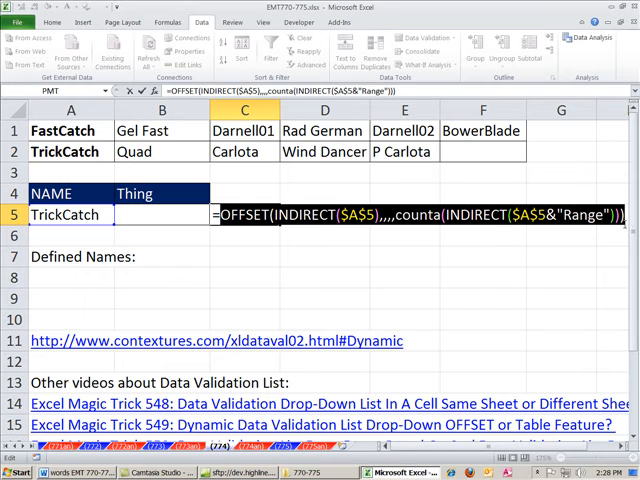
{"action": "key", "text": "F9"}
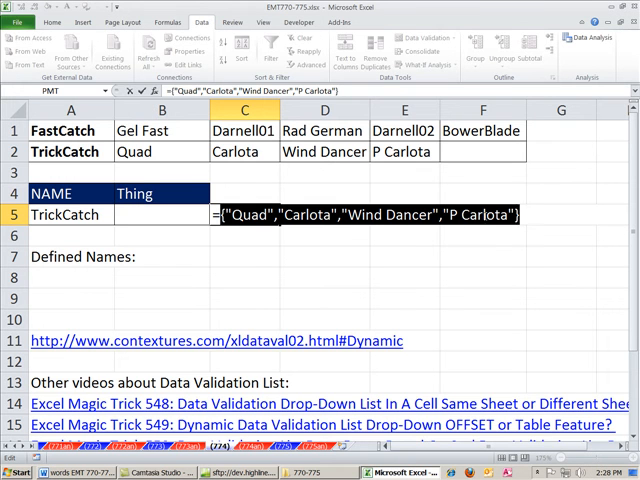
{"action": "type", "text": "=OFFSET(INDIRECT($A$5),,,,counta(INDIRECT($A$5&\"Range\")))"}
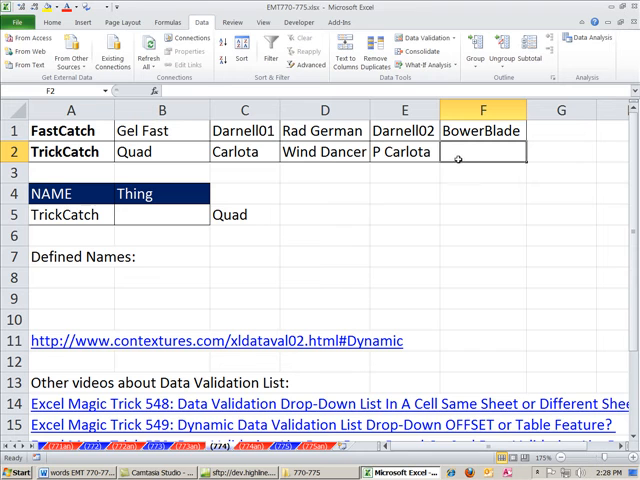
{"action": "type", "text": "3"}
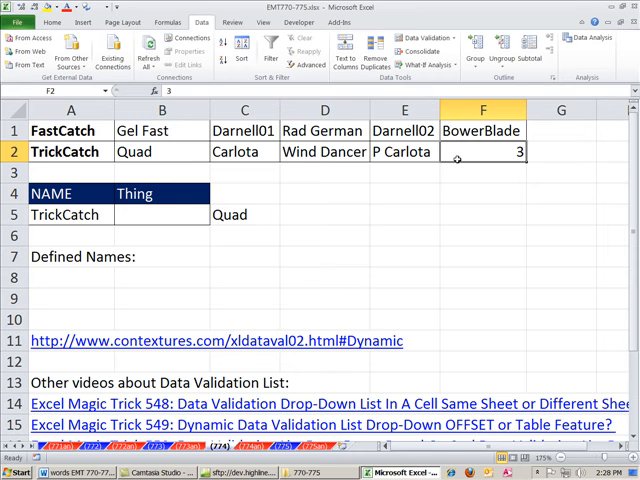
{"action": "type", "text": "=OFFSET(INDIRECT($A$5),,,COUNTA(INDIRECT($A$5&\"Range\")))"}
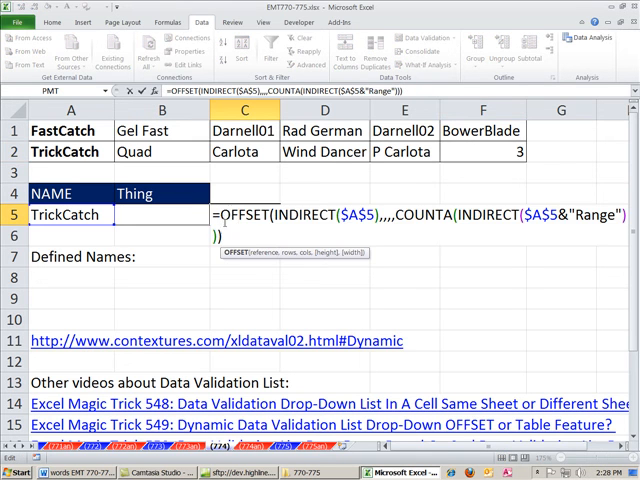
{"action": "key", "text": "F9"}
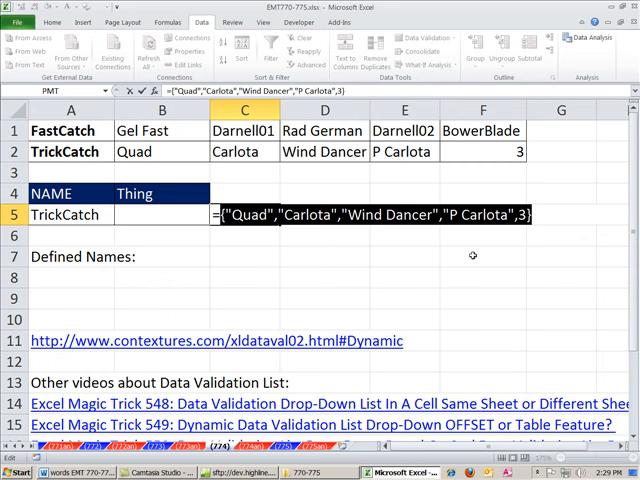
{"action": "type", "text": "=OFFSET(INDIRECT($A$5),,,COUNTA(INDIRECT($A$5&\"Range\")))"}
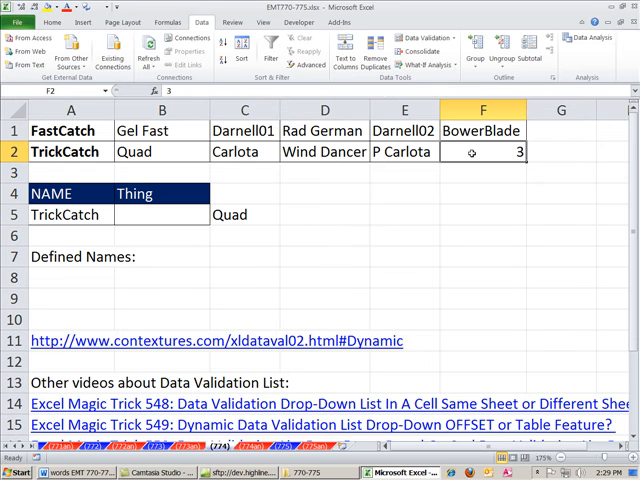
{"action": "left_click", "coordinate": [176, 214]}
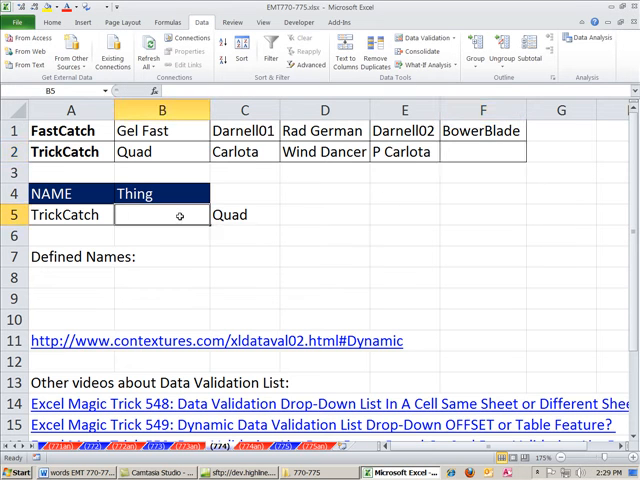
Set B5's Data Validation to List with the OFFSET/INDIRECT/COUNTA formula as its Source
{"action": "left_click", "coordinate": [388, 36]}
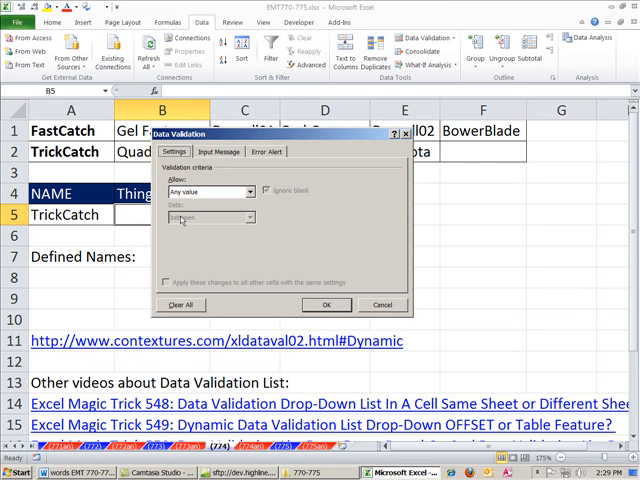
{"action": "left_click", "coordinate": [248, 192]}
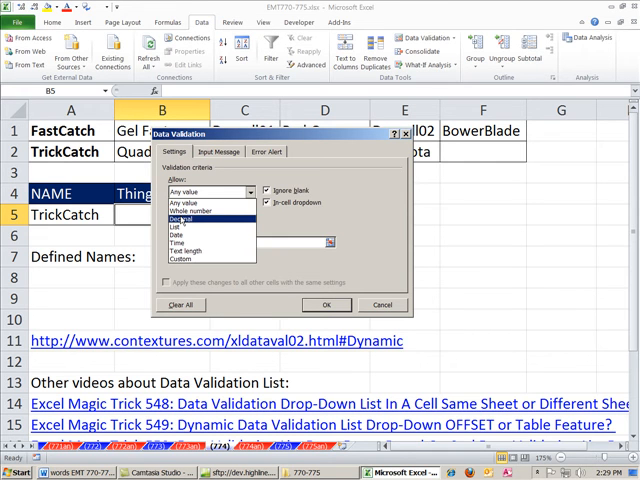
{"action": "left_click", "coordinate": [186, 226]}
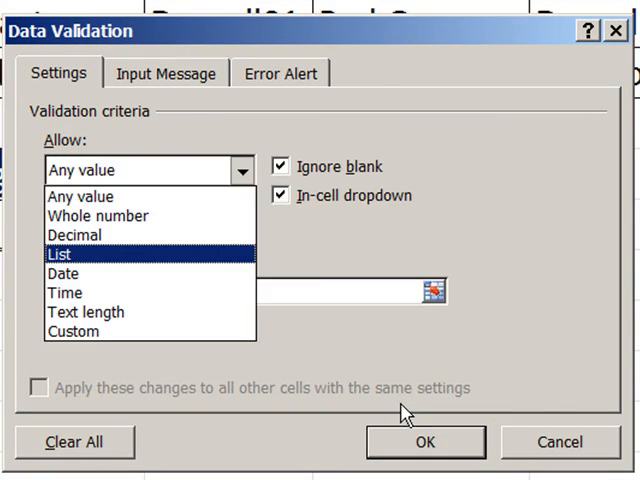
{"action": "left_click", "coordinate": [58, 254]}
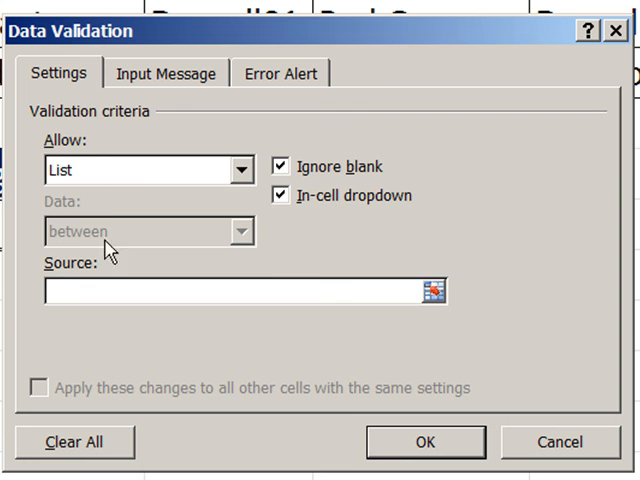
{"action": "type", "text": ",,,,COUNTA(INDIRECT($A$5&\"Range\")))"}
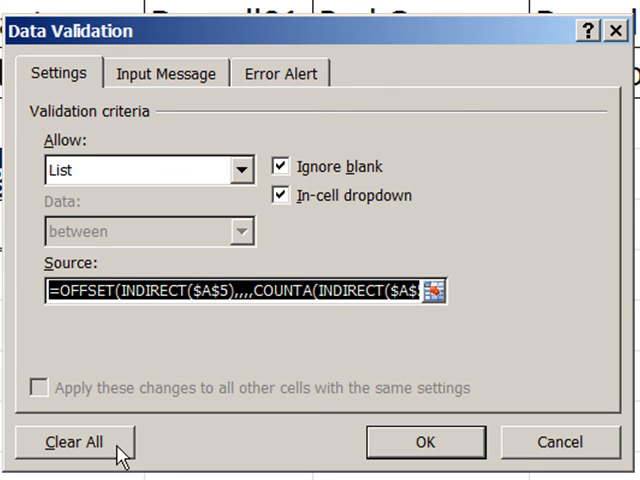
{"action": "mouse_move", "coordinate": [96, 116]}
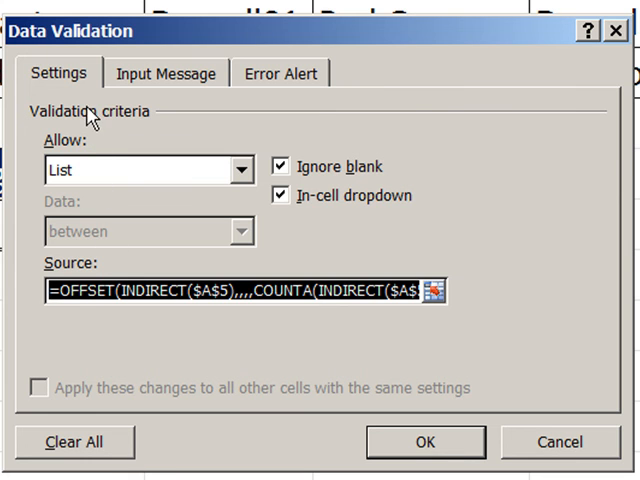
{"action": "mouse_move", "coordinate": [108, 138]}
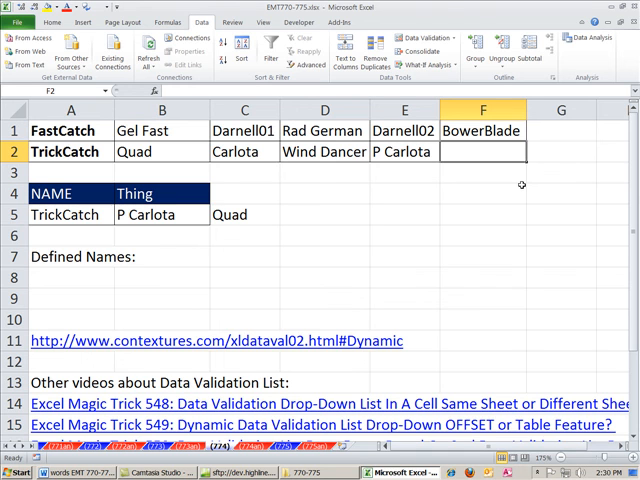
Add 'P2 Carlota' to the TrickCatch row and confirm it appears in B5's drop-down
{"action": "type", "text": "P"}
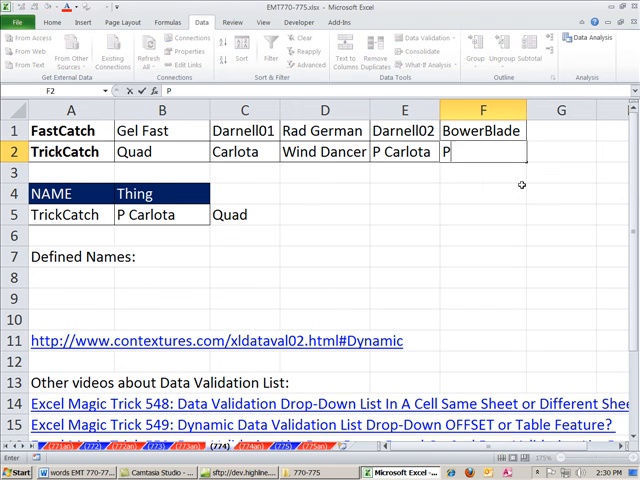
{"action": "type", "text": "2 Carlota"}
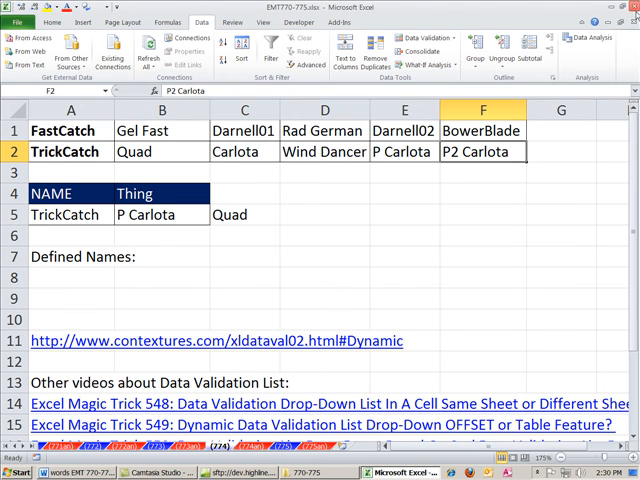
{"action": "left_click", "coordinate": [70, 214]}
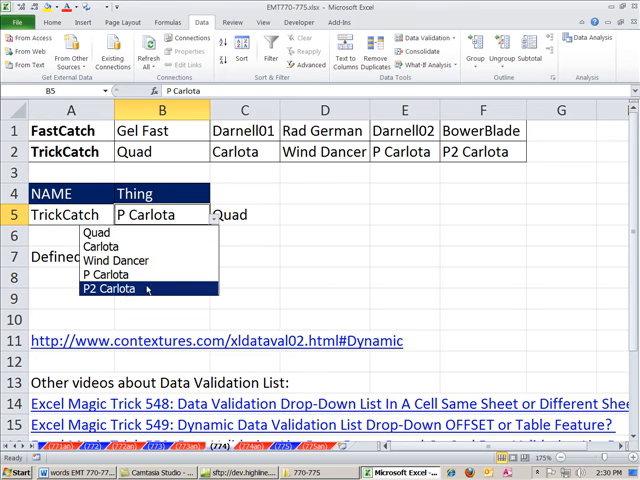
{"action": "mouse_move", "coordinate": [120, 292]}
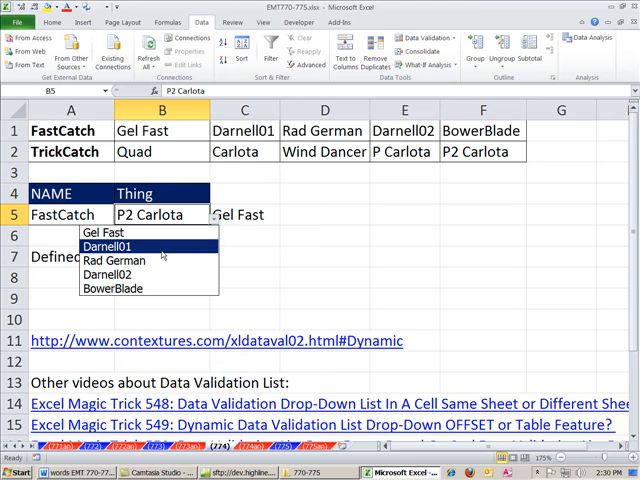
With A5 on FastCatch, add 'FF' to its row and select FF in B5
{"action": "left_click", "coordinate": [110, 260]}
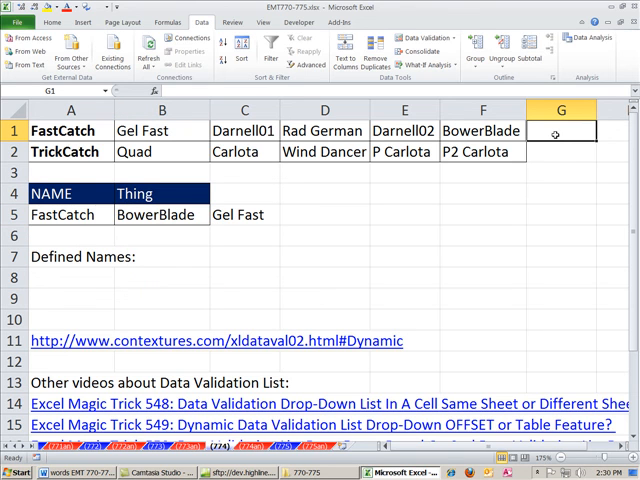
{"action": "type", "text": "FF"}
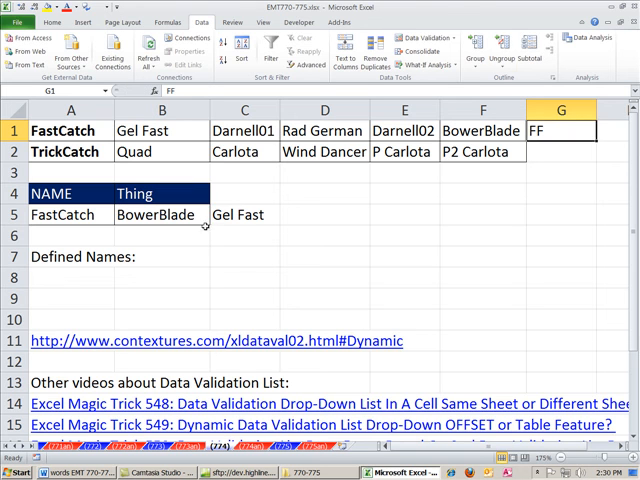
{"action": "left_click", "coordinate": [208, 214]}
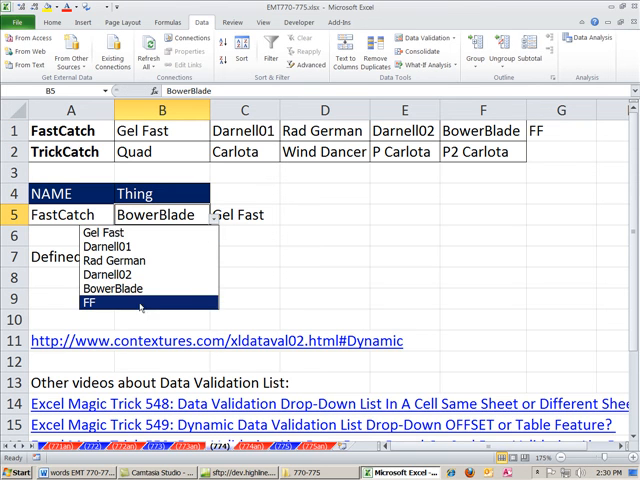
{"action": "left_click", "coordinate": [96, 302]}
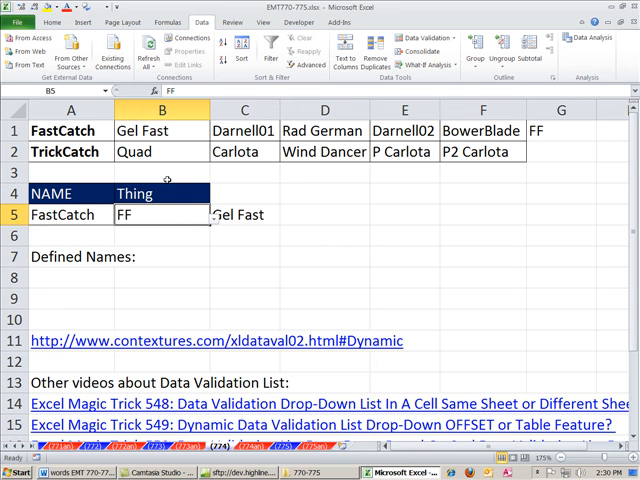
{"action": "mouse_move", "coordinate": [208, 264]}
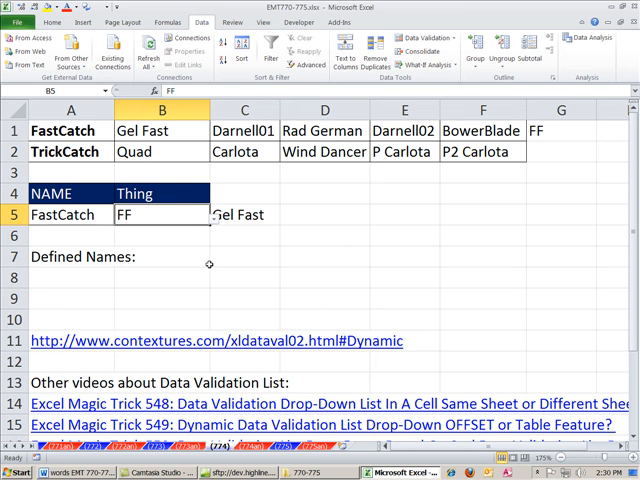